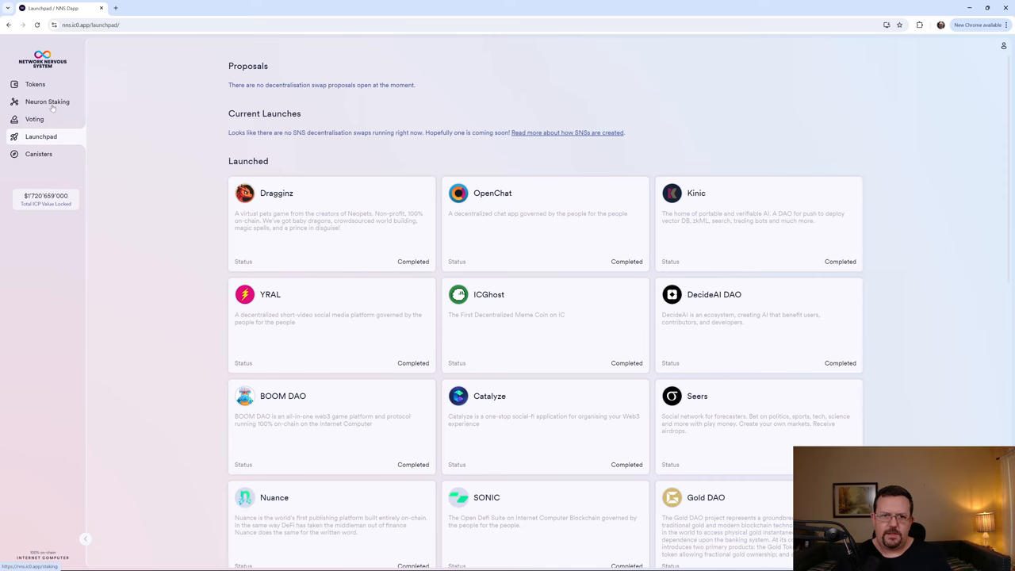
Show the Internet Computer accounts: Main with 30.25 ICP and an empty Donations account.
{"action": "left_click", "coordinate": [35, 84]}
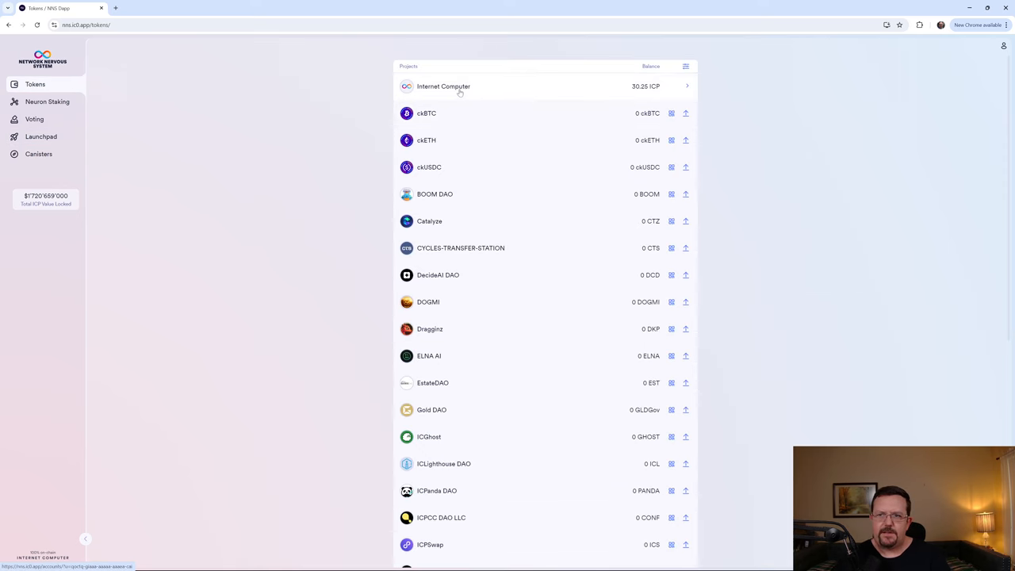
{"action": "mouse_move", "coordinate": [498, 88]}
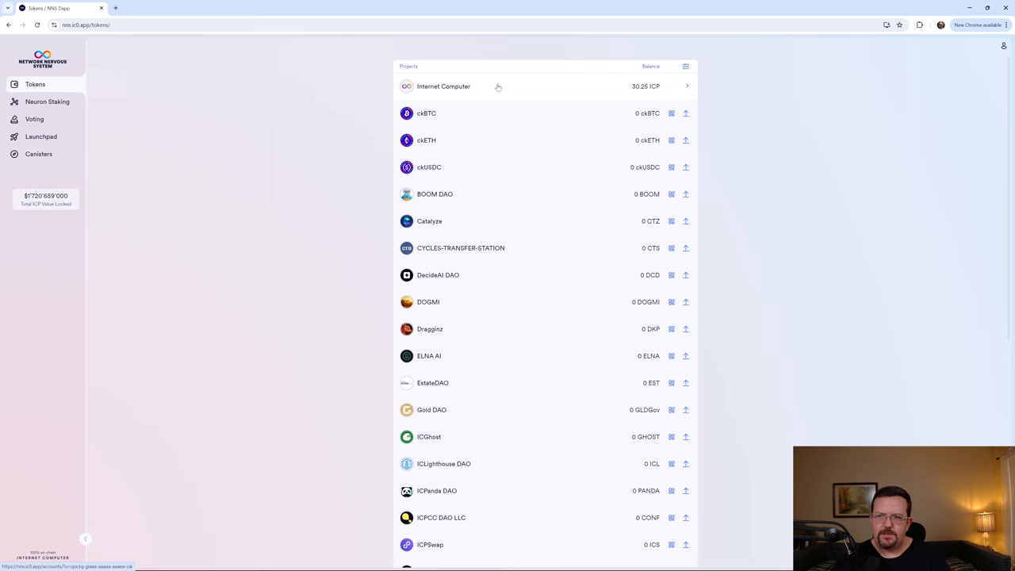
{"action": "left_click", "coordinate": [443, 86]}
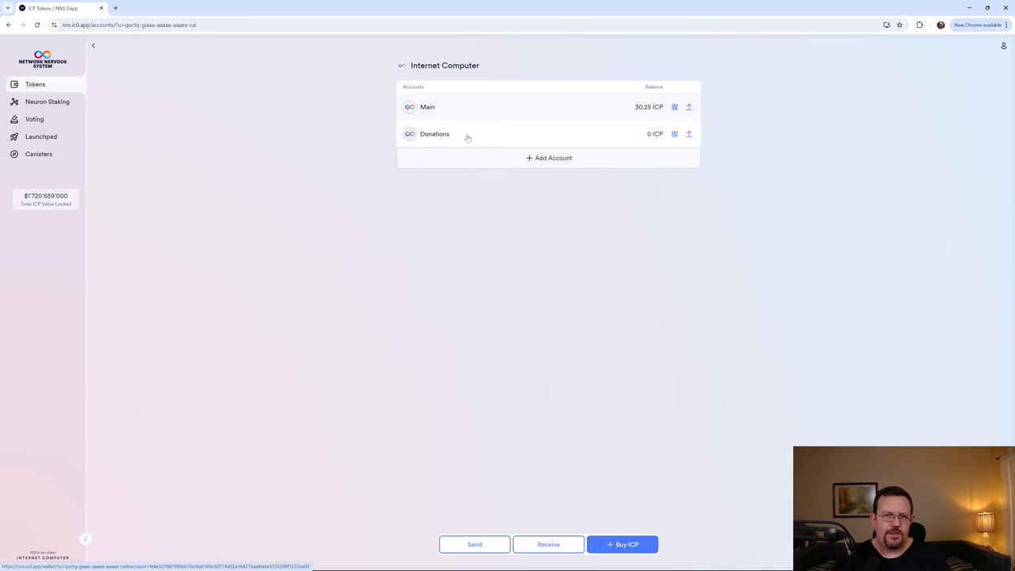
{"action": "mouse_move", "coordinate": [591, 138]}
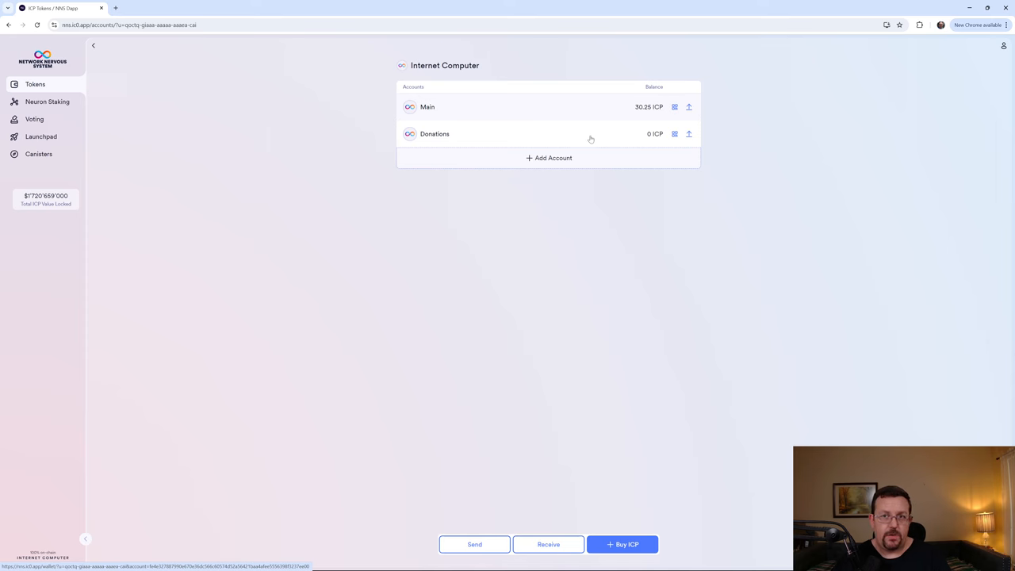
Review the 2'500 ICP neuron's details, including its 79.98 available maturity.
{"action": "left_click", "coordinate": [47, 102]}
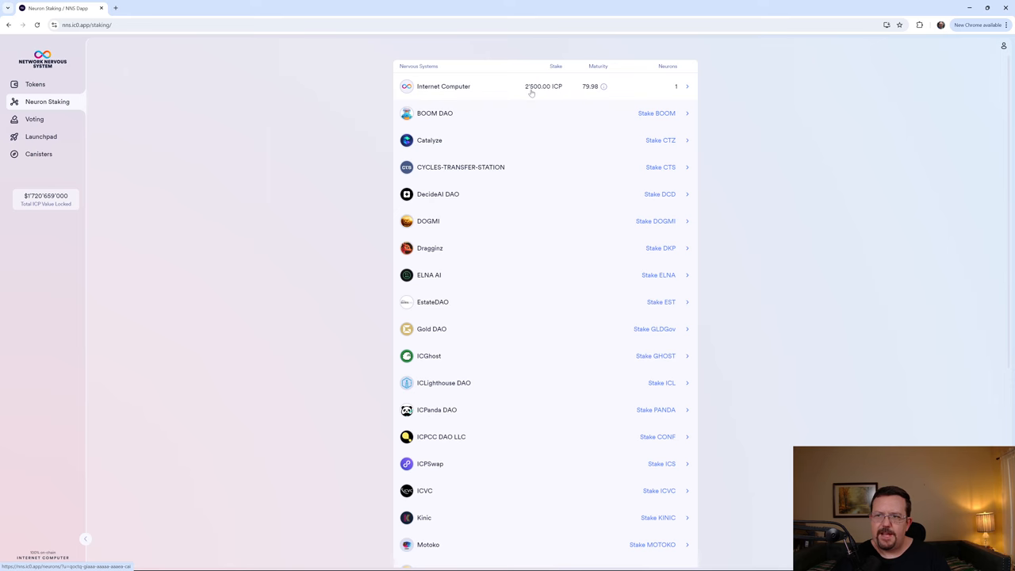
{"action": "mouse_move", "coordinate": [490, 93]}
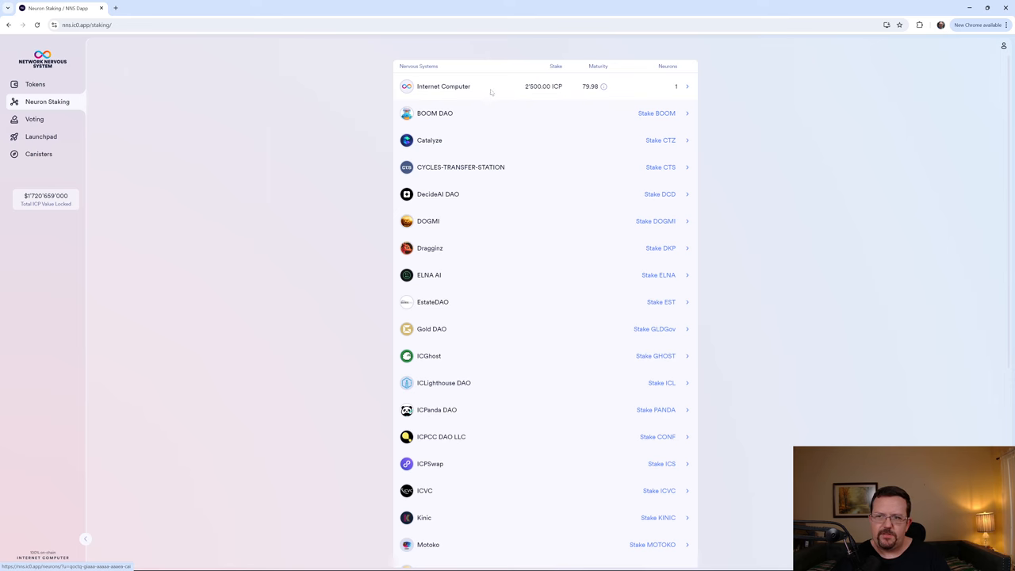
{"action": "left_click", "coordinate": [443, 85]}
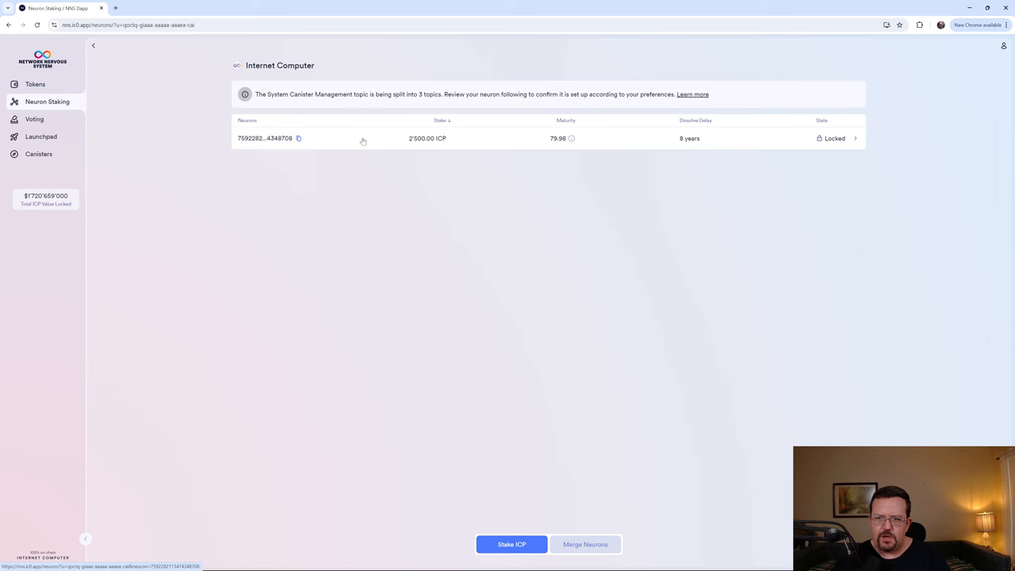
{"action": "left_click", "coordinate": [265, 138]}
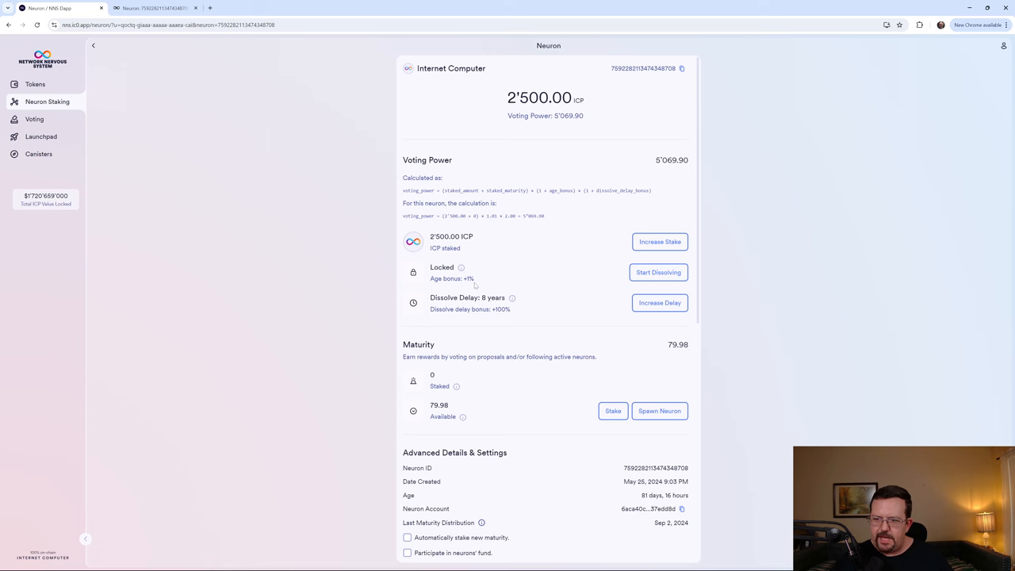
{"action": "mouse_move", "coordinate": [462, 268]}
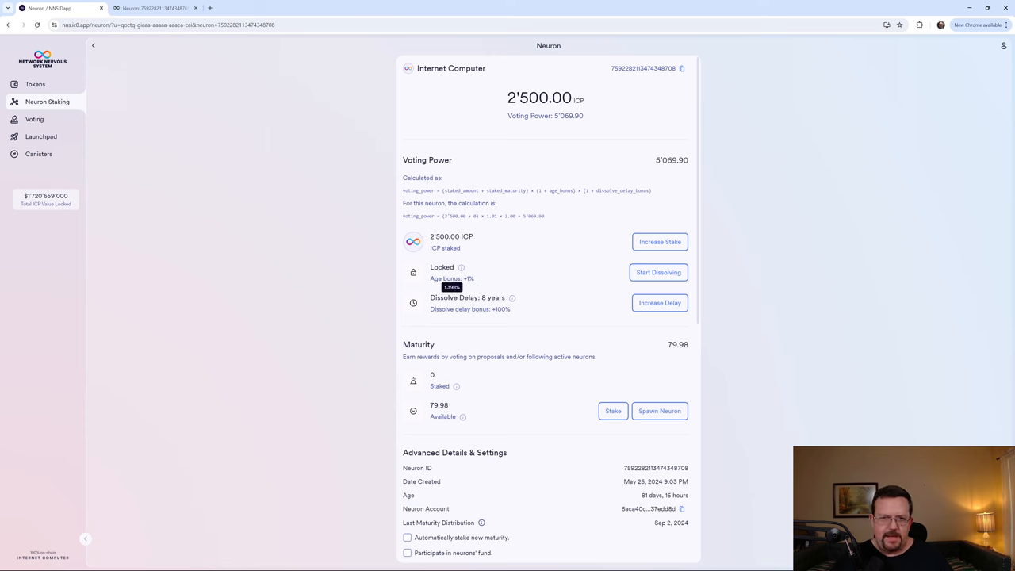
{"action": "mouse_move", "coordinate": [525, 284]}
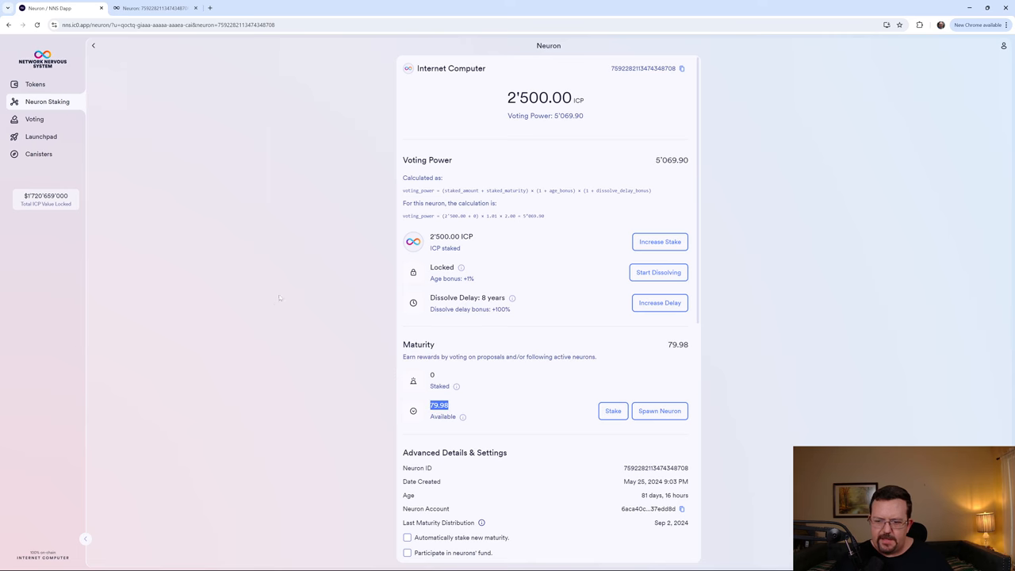
{"action": "scroll", "scroll_direction": "down", "scroll_amount": 3}
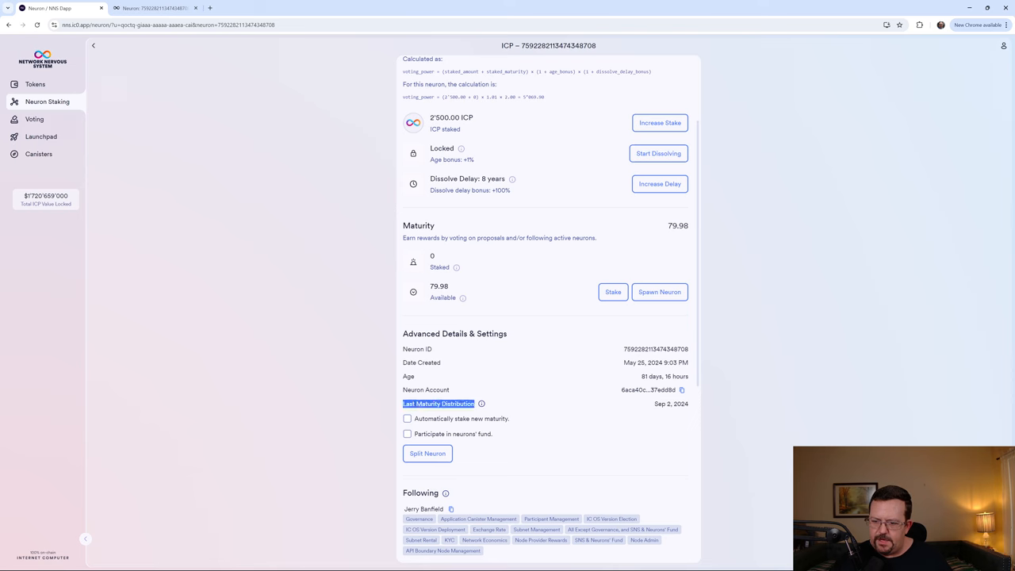
{"action": "left_click", "coordinate": [531, 8]}
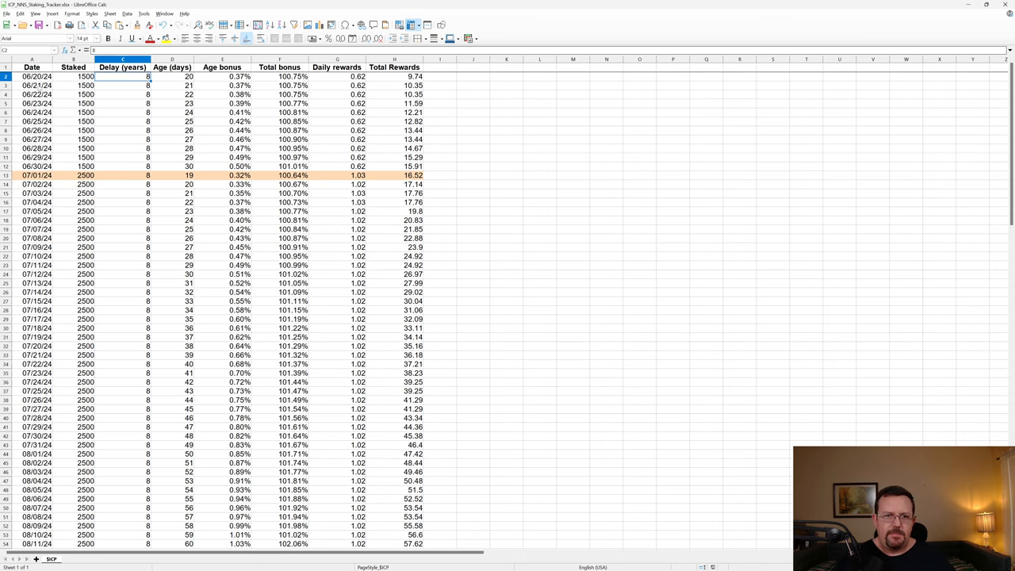
Inspect the tracker's first-row values from Date to Total Rewards, then select the Total Rewards column.
{"action": "left_click", "coordinate": [32, 76]}
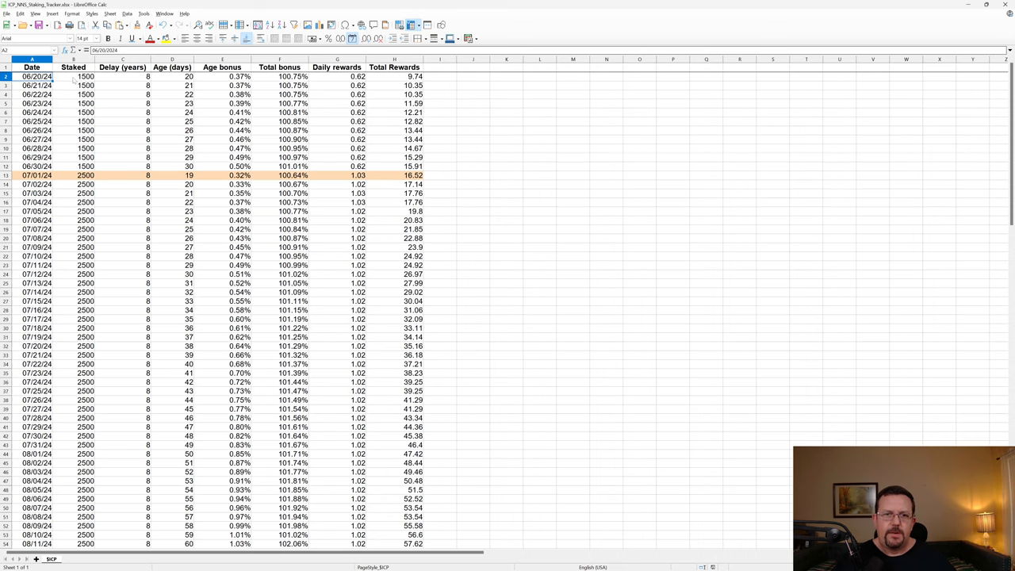
{"action": "left_click", "coordinate": [73, 76]}
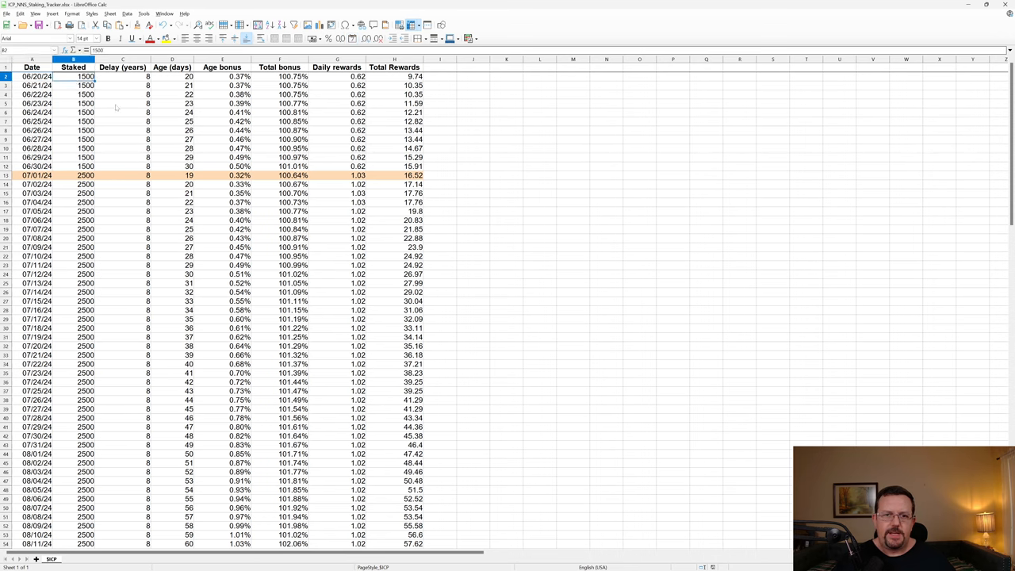
{"action": "left_click", "coordinate": [123, 76]}
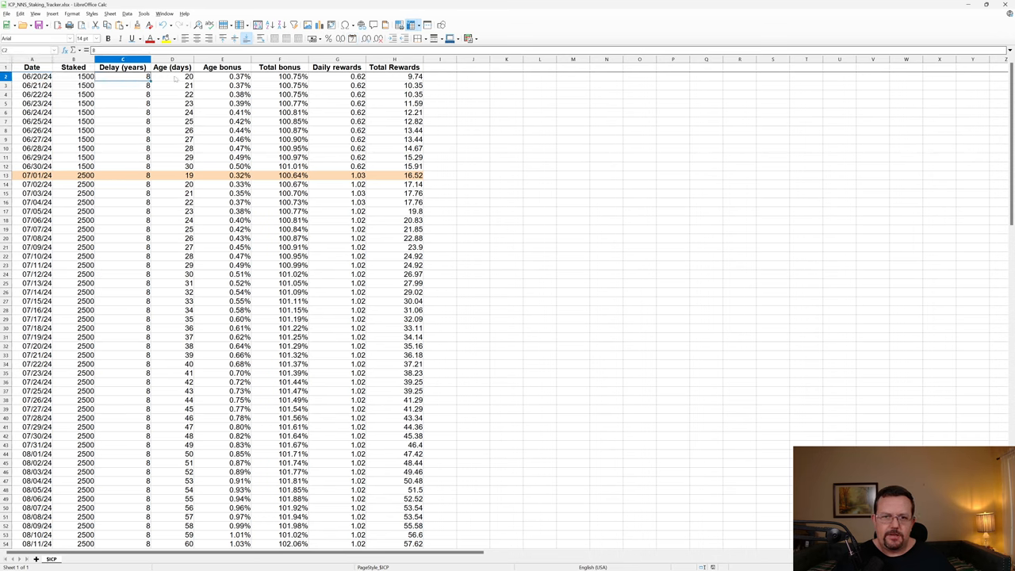
{"action": "left_click", "coordinate": [172, 76]}
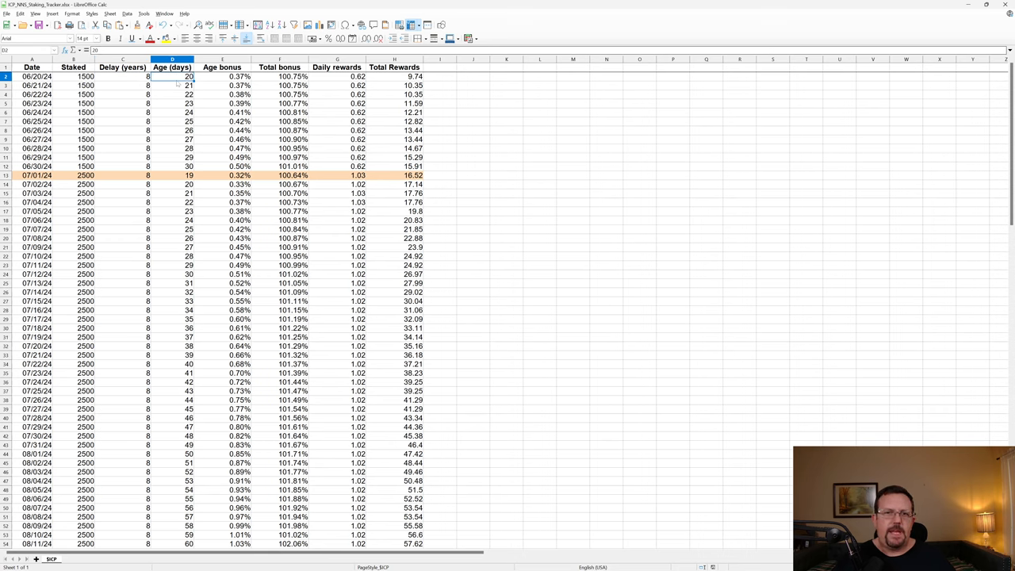
{"action": "left_click", "coordinate": [223, 76]}
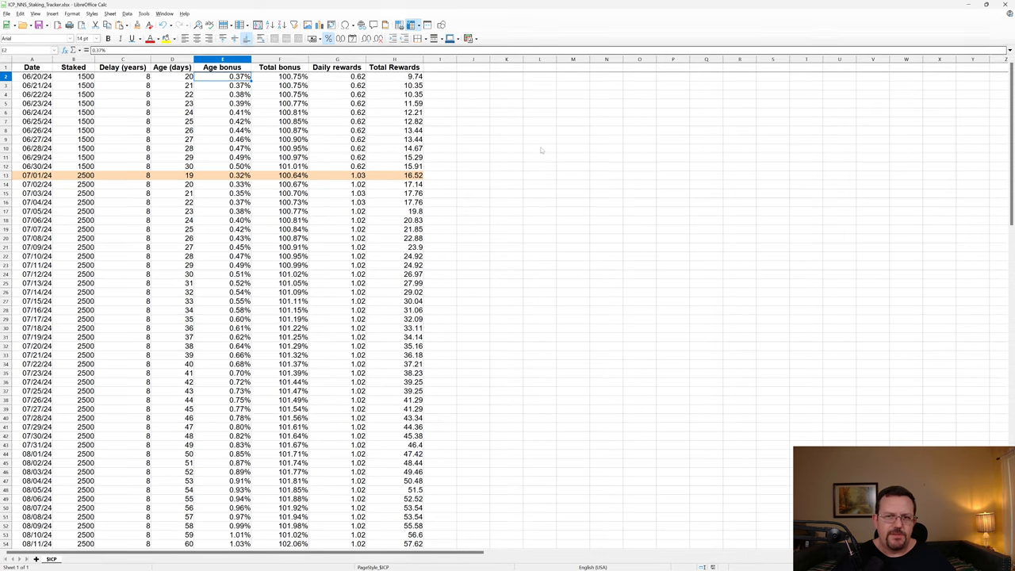
{"action": "left_click", "coordinate": [280, 76]}
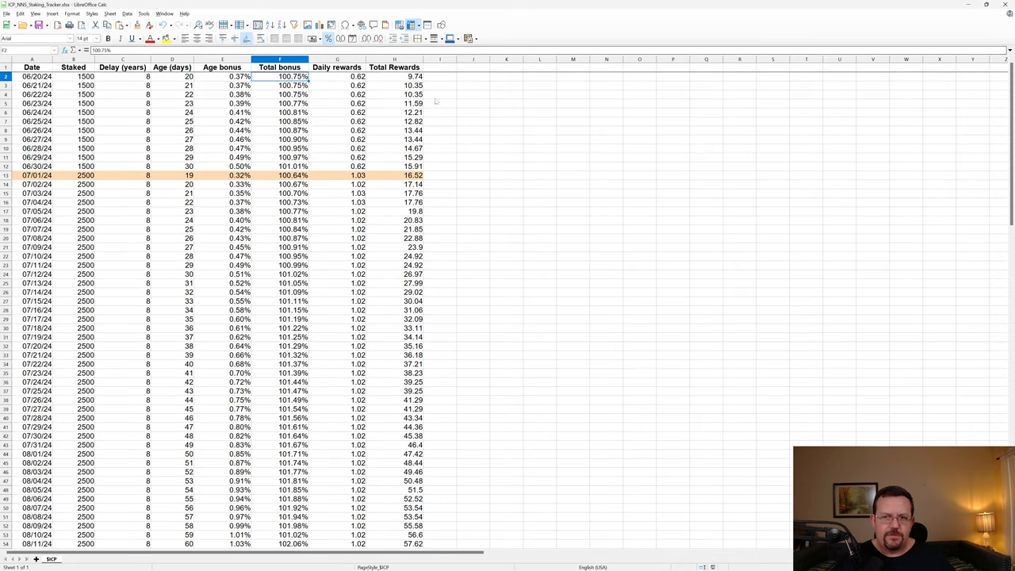
{"action": "left_click", "coordinate": [336, 76]}
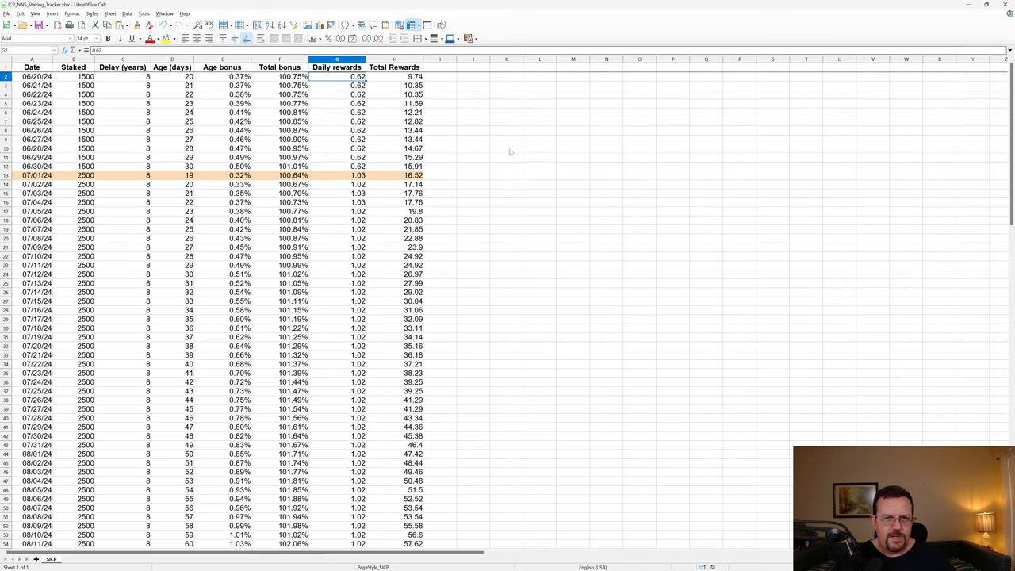
{"action": "left_click", "coordinate": [394, 77]}
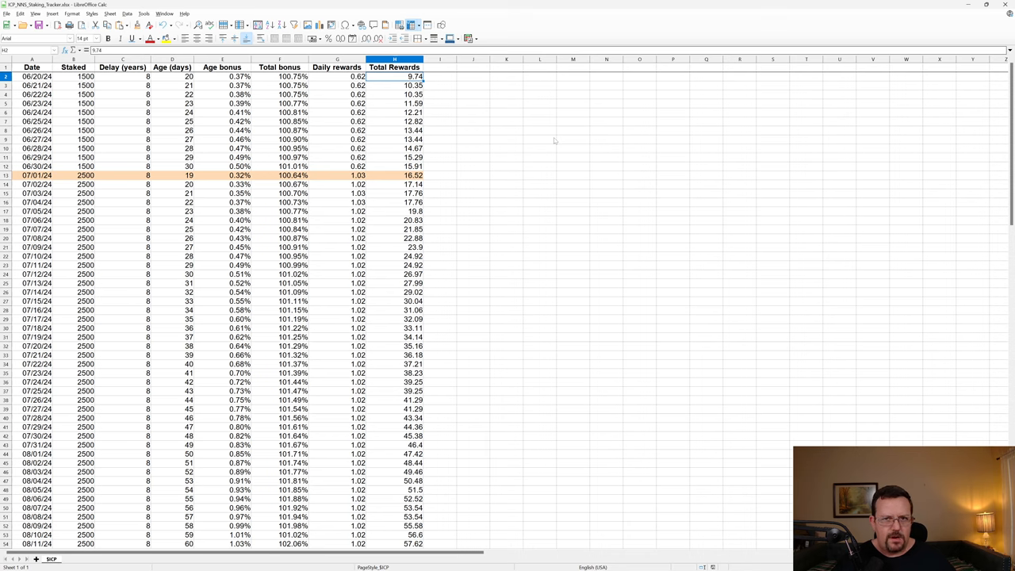
{"action": "left_click", "coordinate": [336, 76]}
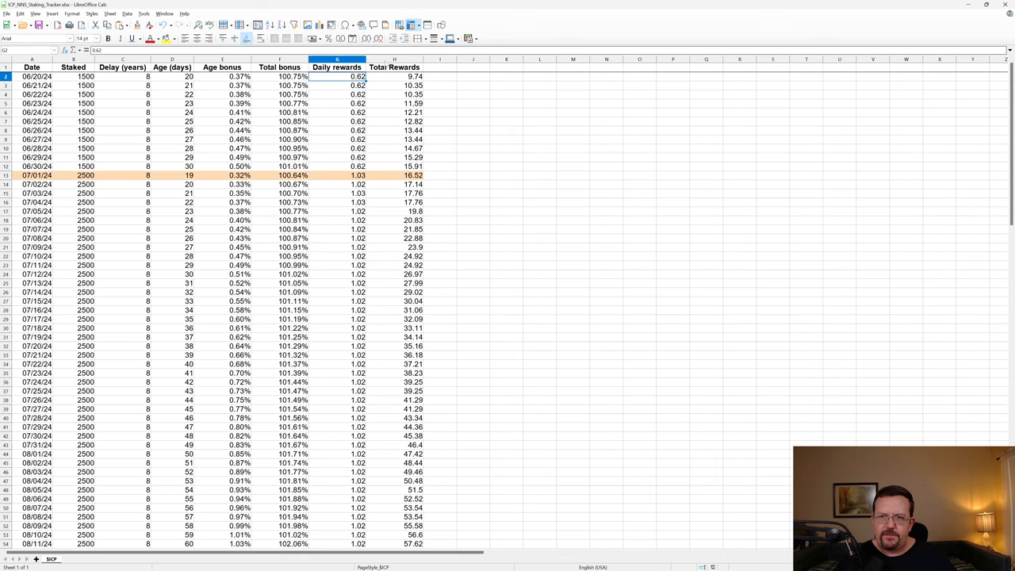
{"action": "left_click", "coordinate": [394, 59]}
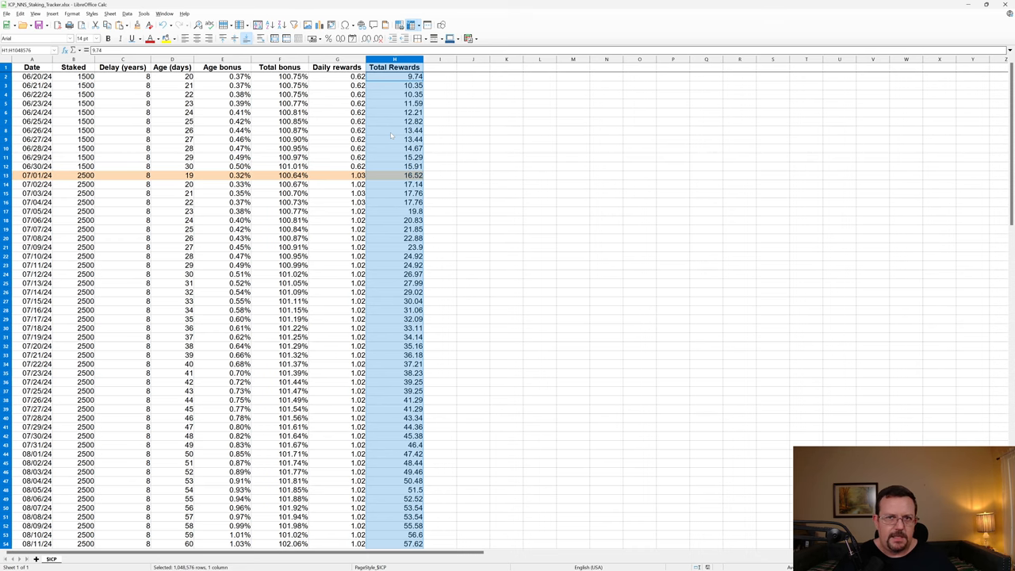
{"action": "mouse_move", "coordinate": [388, 133]}
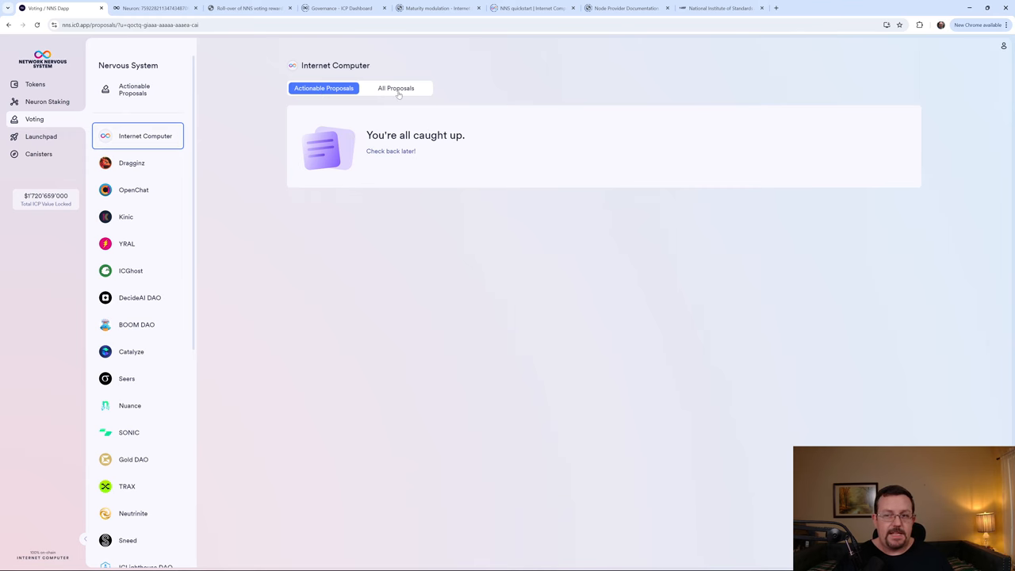
{"action": "left_click", "coordinate": [396, 88]}
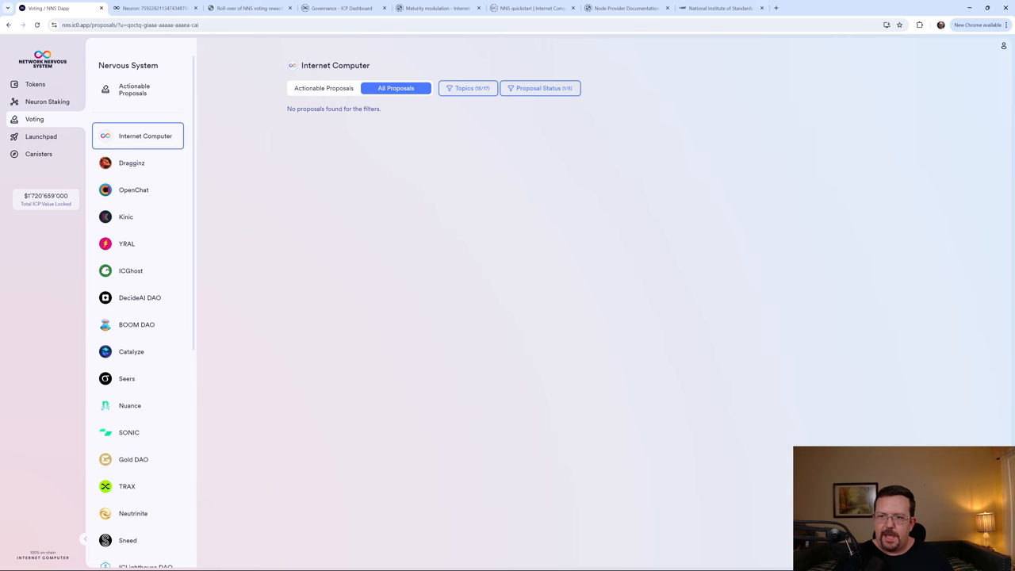
{"action": "left_click", "coordinate": [540, 88]}
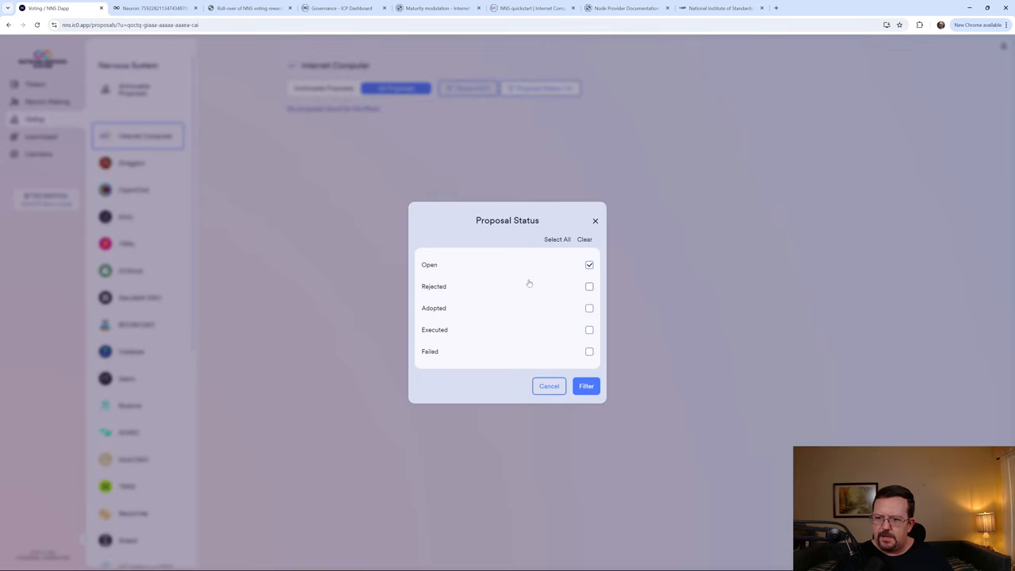
{"action": "left_click", "coordinate": [585, 386]}
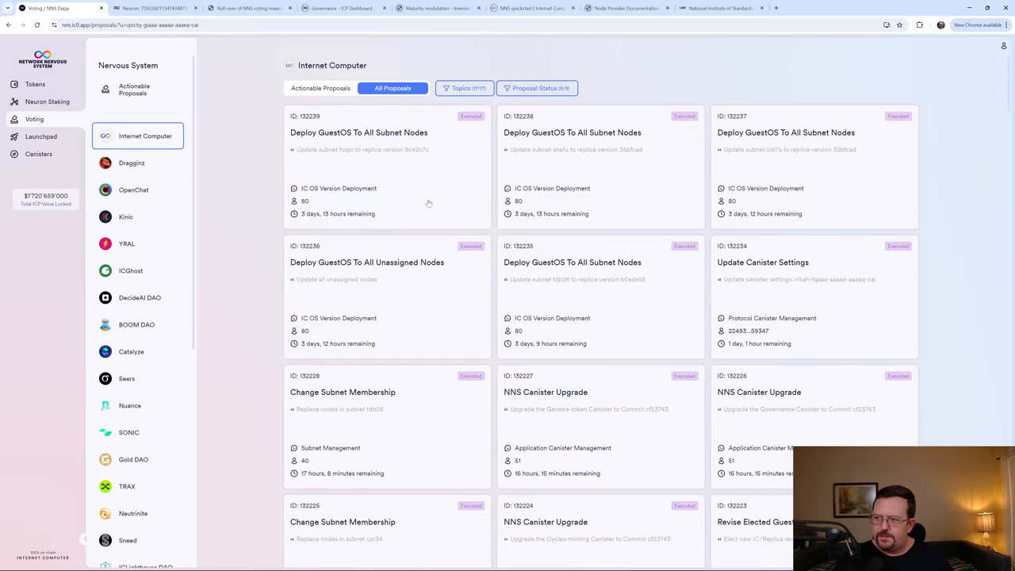
{"action": "scroll", "scroll_direction": "down", "scroll_amount": 3}
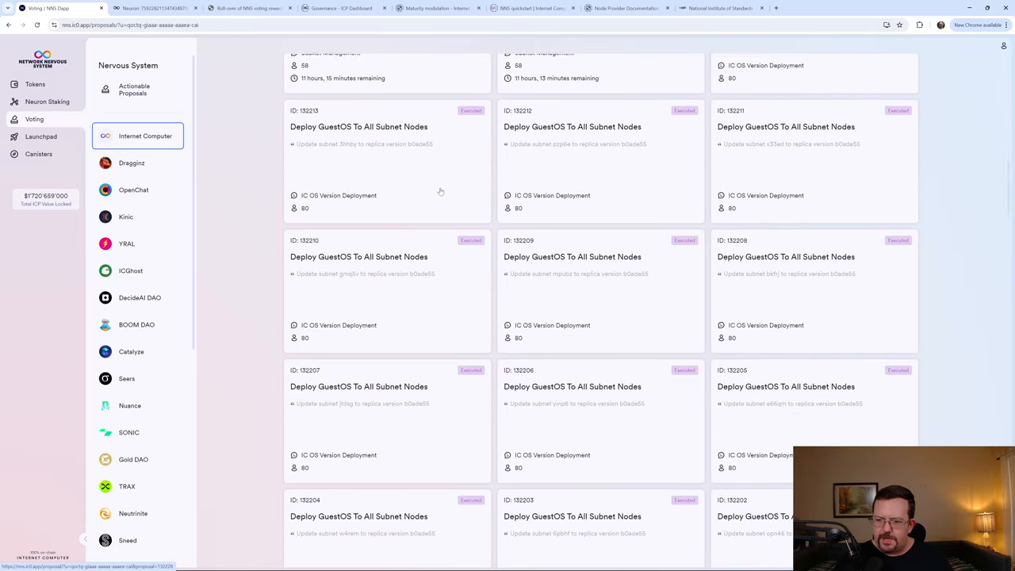
{"action": "scroll", "scroll_direction": "down", "scroll_amount": 3}
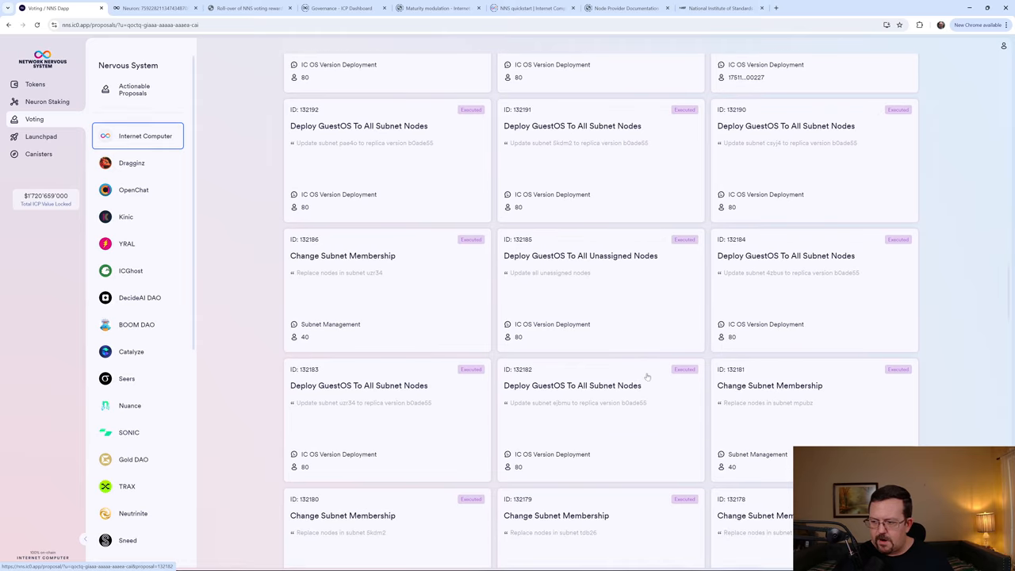
{"action": "scroll", "scroll_direction": "down", "scroll_amount": 3}
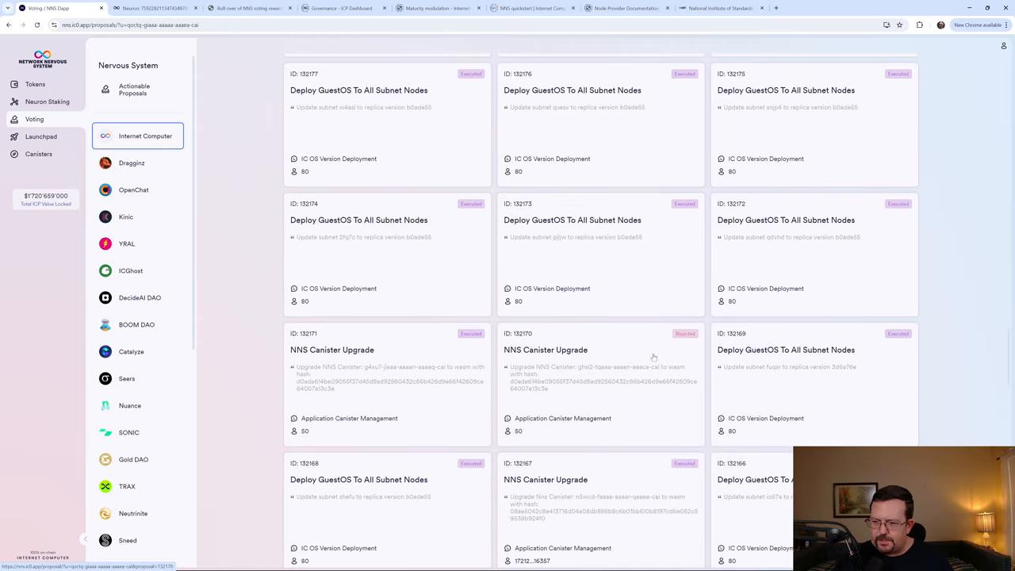
{"action": "scroll", "scroll_direction": "down", "scroll_amount": 3}
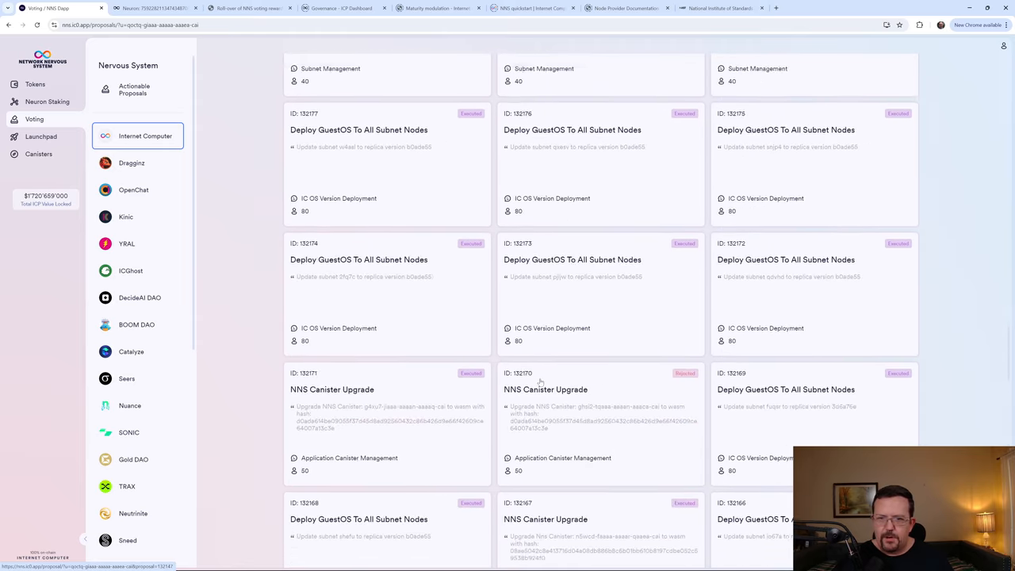
{"action": "scroll", "scroll_direction": "down", "scroll_amount": 3}
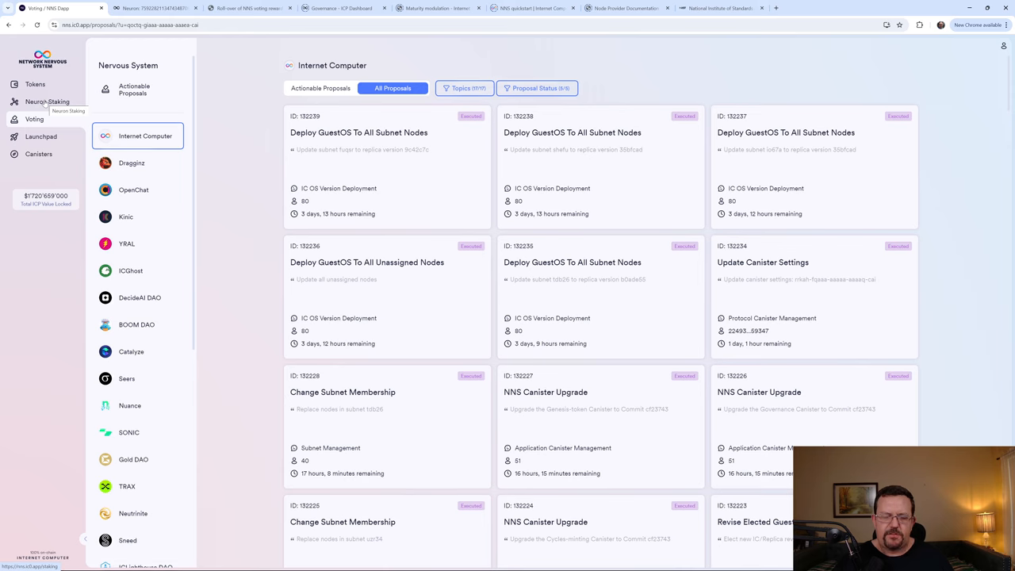
Confirm no Internet Computer proposals await a vote and the neuron still shows 79.98 maturity.
{"action": "left_click", "coordinate": [47, 101]}
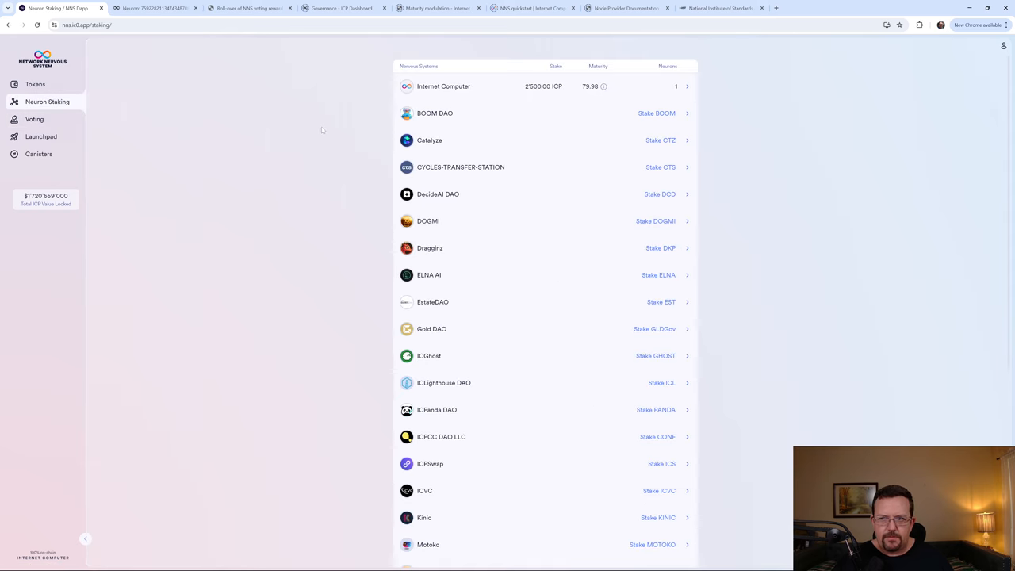
{"action": "mouse_move", "coordinate": [315, 133]}
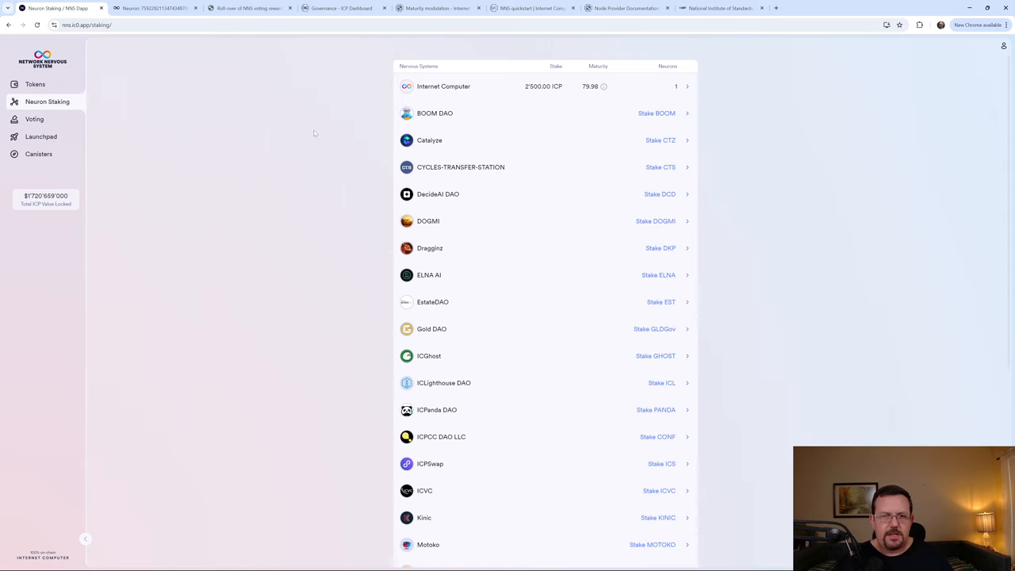
{"action": "left_click", "coordinate": [155, 8]}
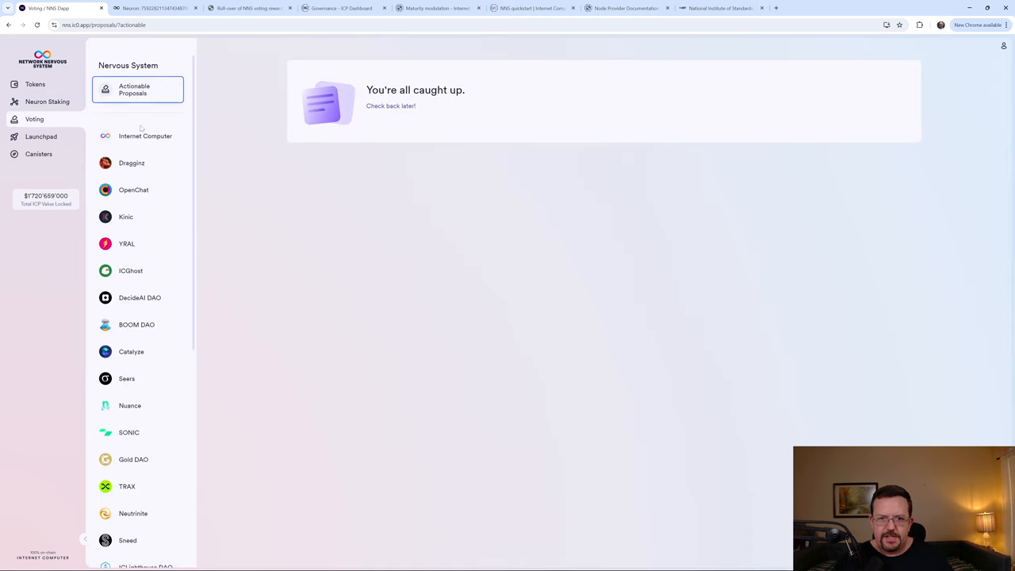
{"action": "left_click", "coordinate": [145, 135]}
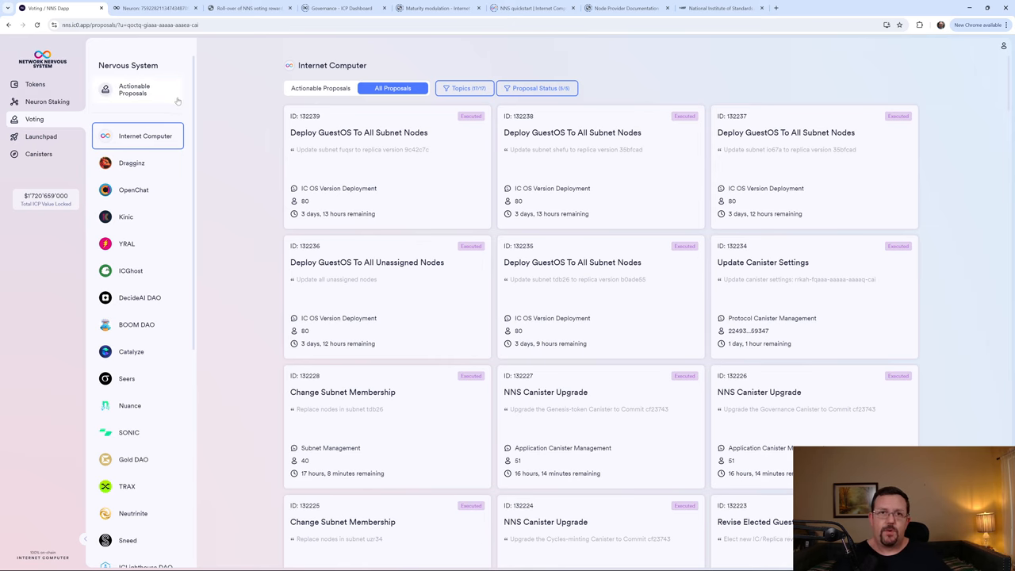
{"action": "left_click", "coordinate": [47, 102]}
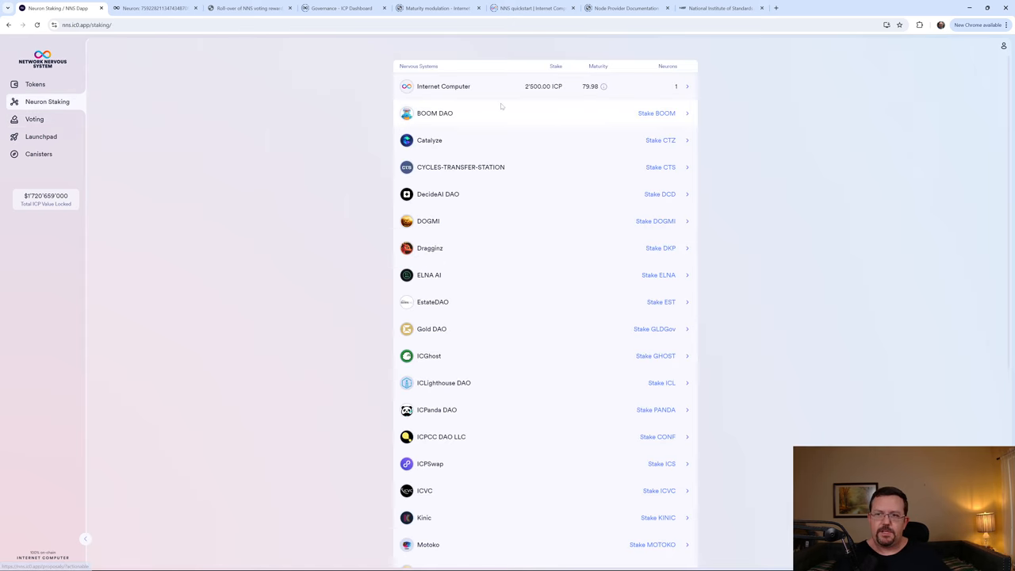
{"action": "left_click", "coordinate": [443, 86]}
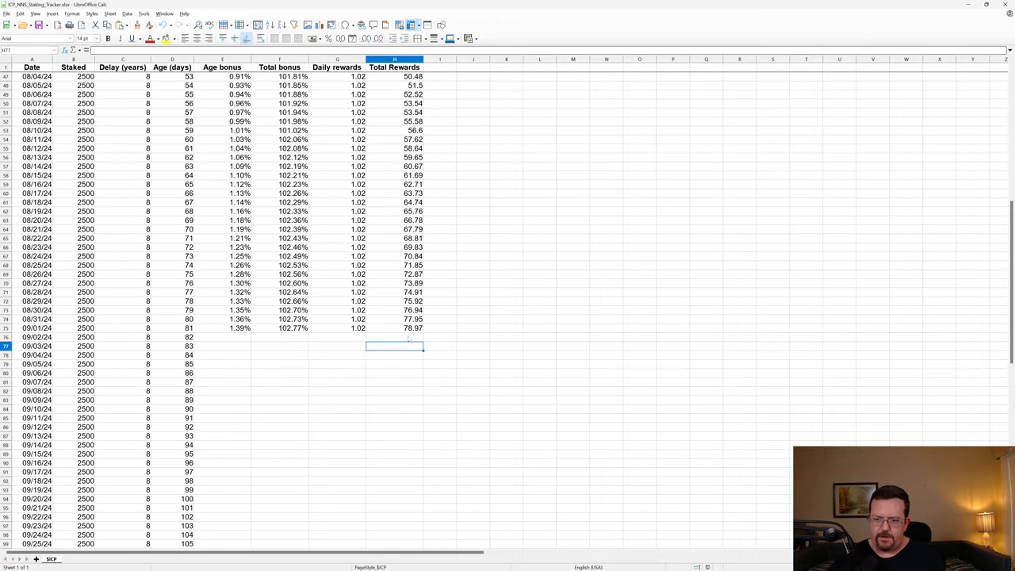
Start entering 79 as the 09/02/24 Total Rewards value.
{"action": "type", "text": "79"}
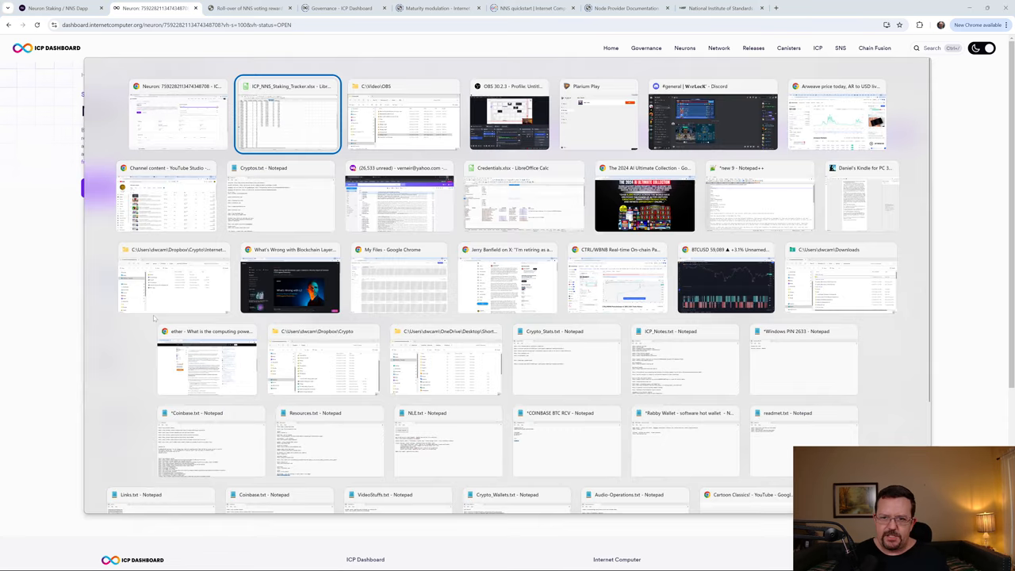
Compare the tracker's first-day figures with the neuron detail page showing 79.98 maturity.
{"action": "left_click", "coordinate": [287, 115]}
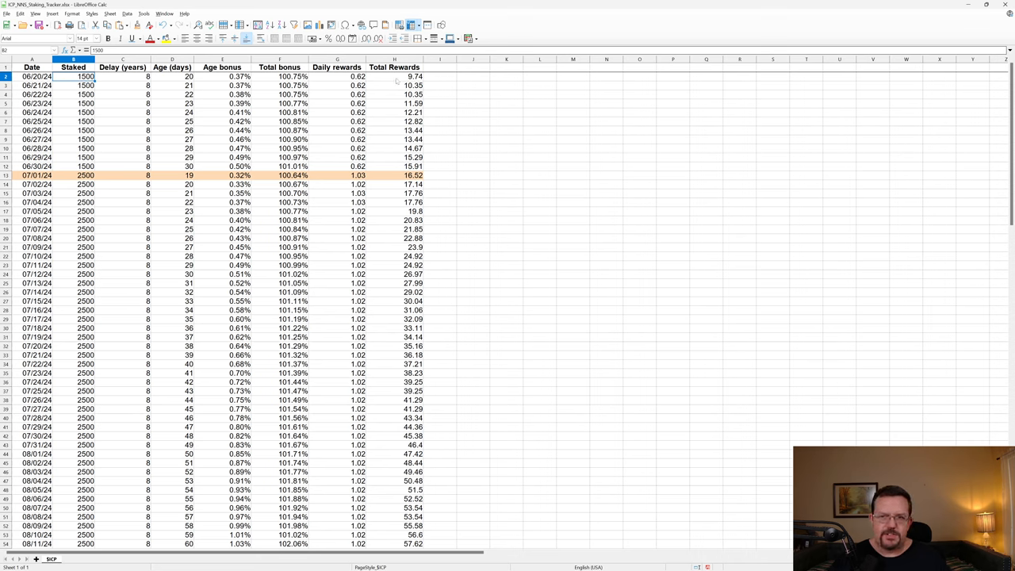
{"action": "left_click", "coordinate": [394, 76]}
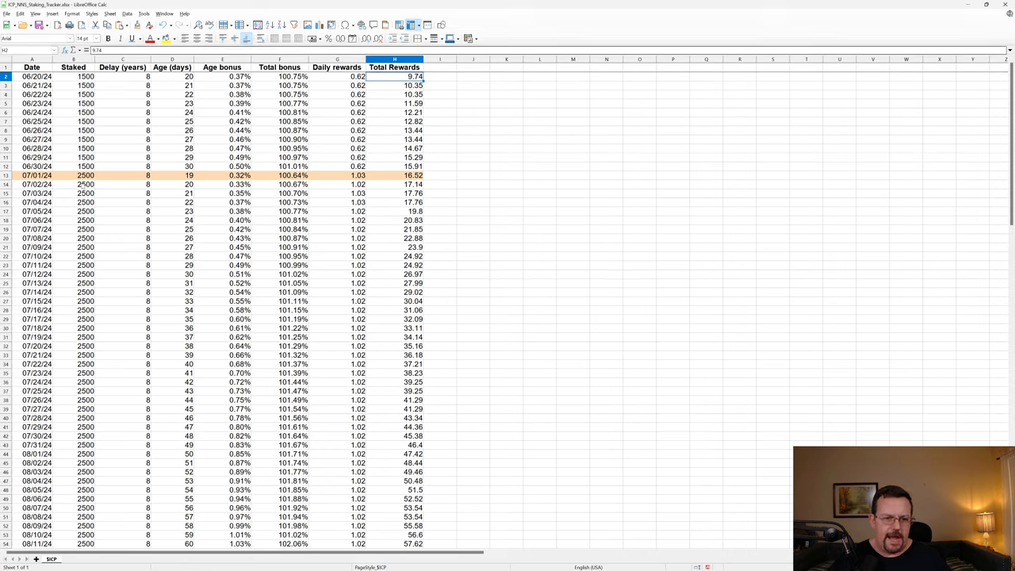
{"action": "left_click", "coordinate": [73, 175]}
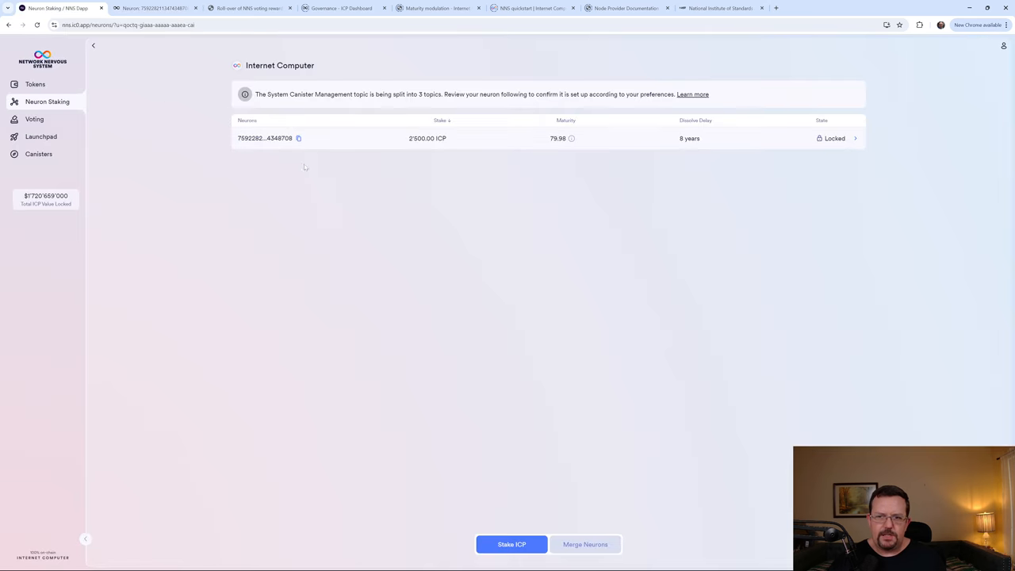
{"action": "left_click", "coordinate": [265, 138]}
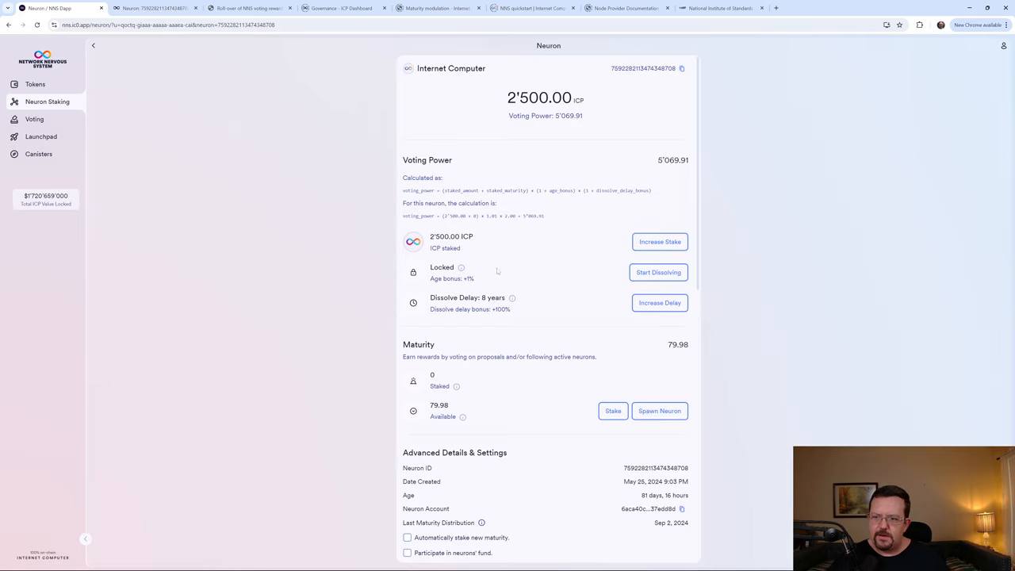
{"action": "scroll", "scroll_direction": "down", "scroll_amount": 3}
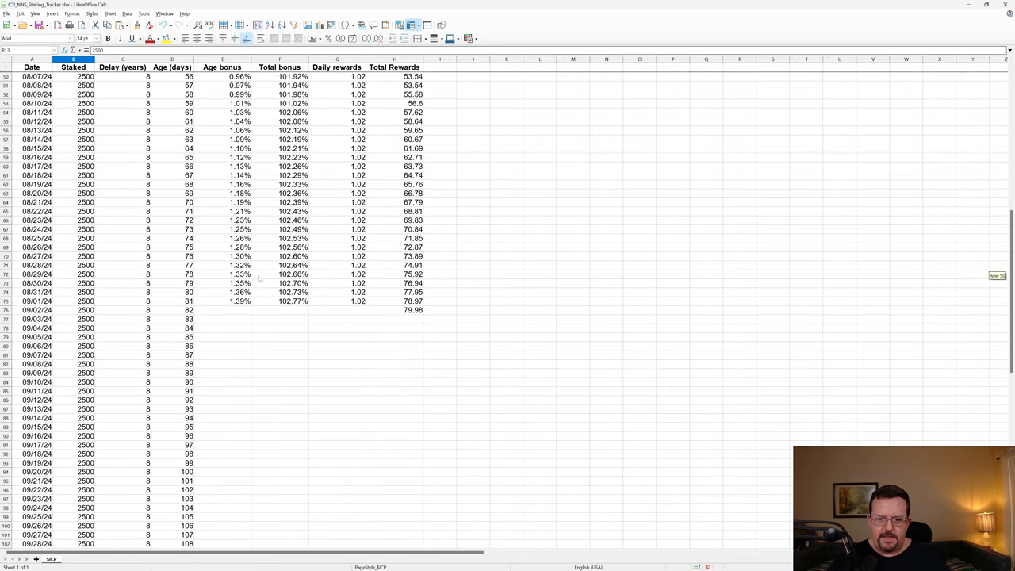
{"action": "left_click", "coordinate": [171, 310]}
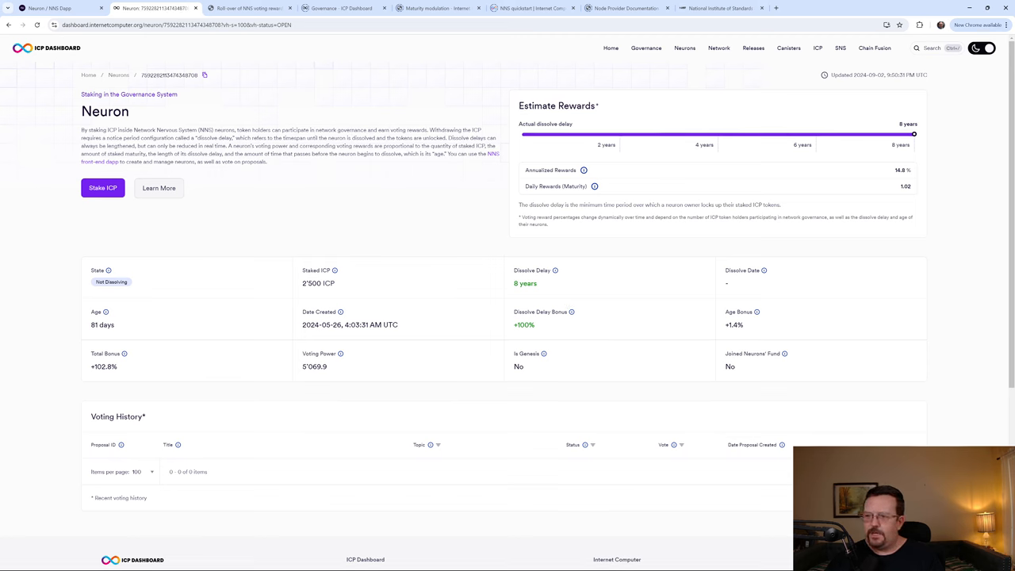
Select the bonus figure on the ICP Dashboard neuron page for copying.
{"action": "double_click", "coordinate": [905, 187]}
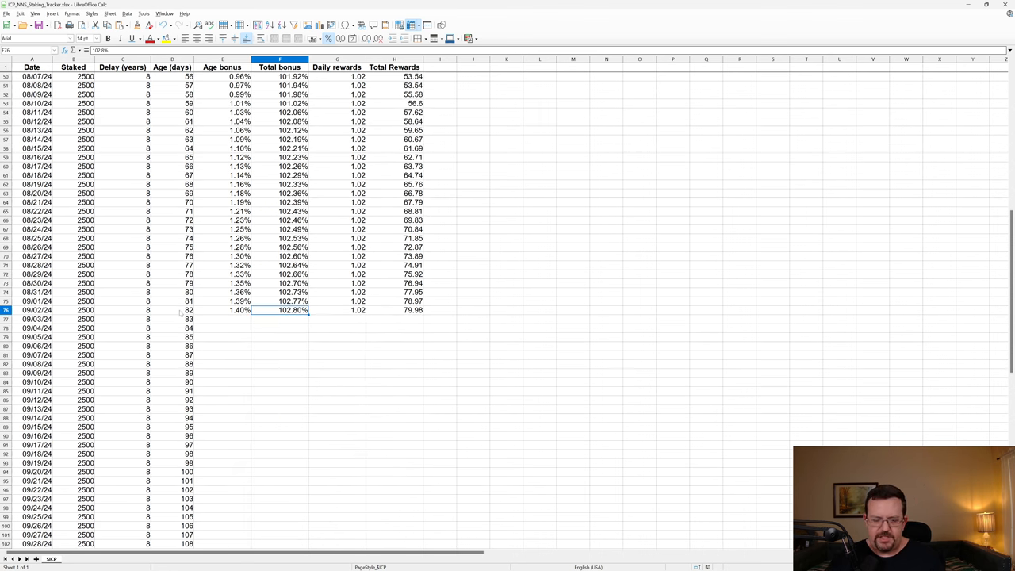
{"action": "mouse_move", "coordinate": [400, 315]}
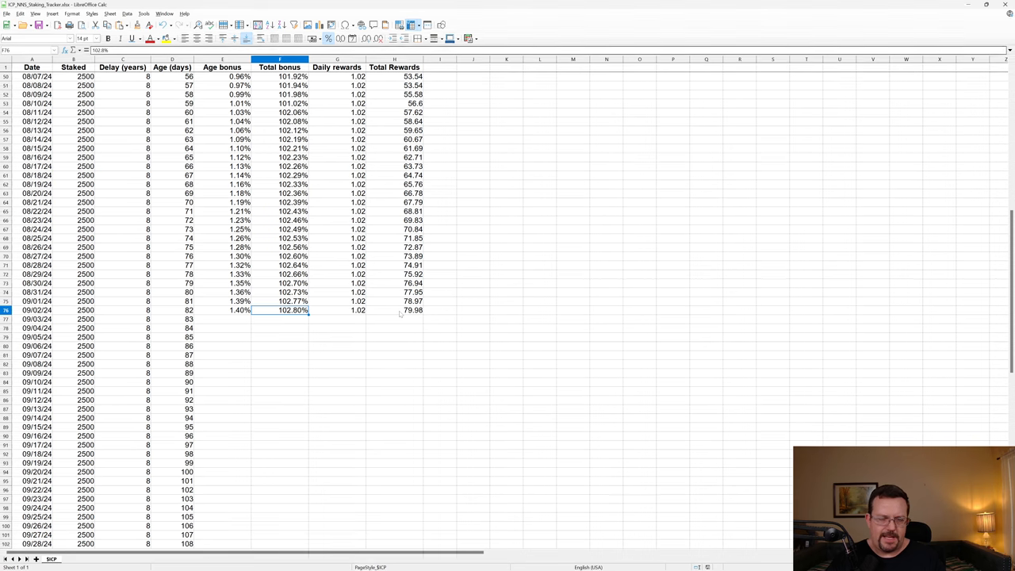
{"action": "key", "text": "alt+tab"}
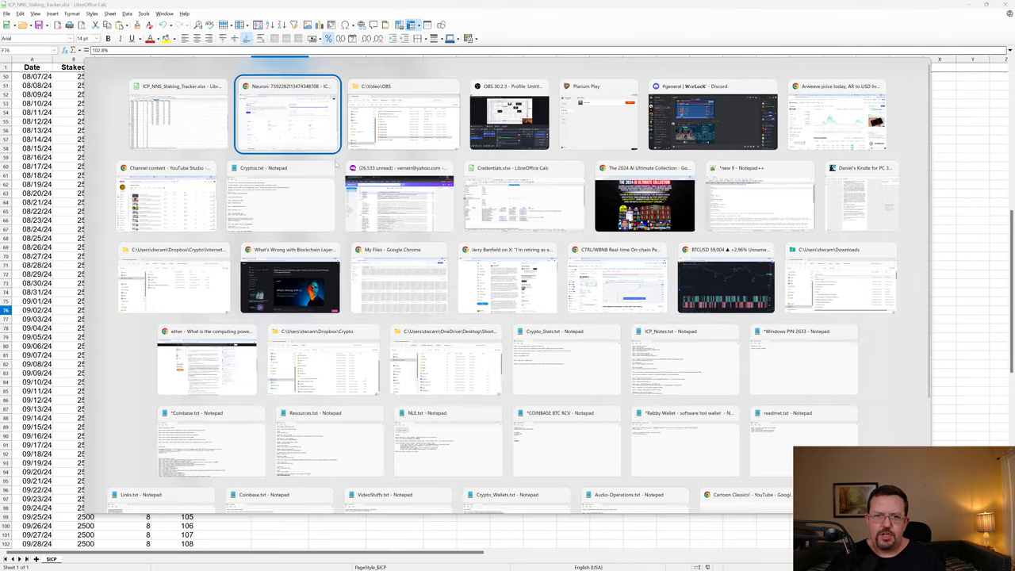
{"action": "left_click", "coordinate": [287, 115]}
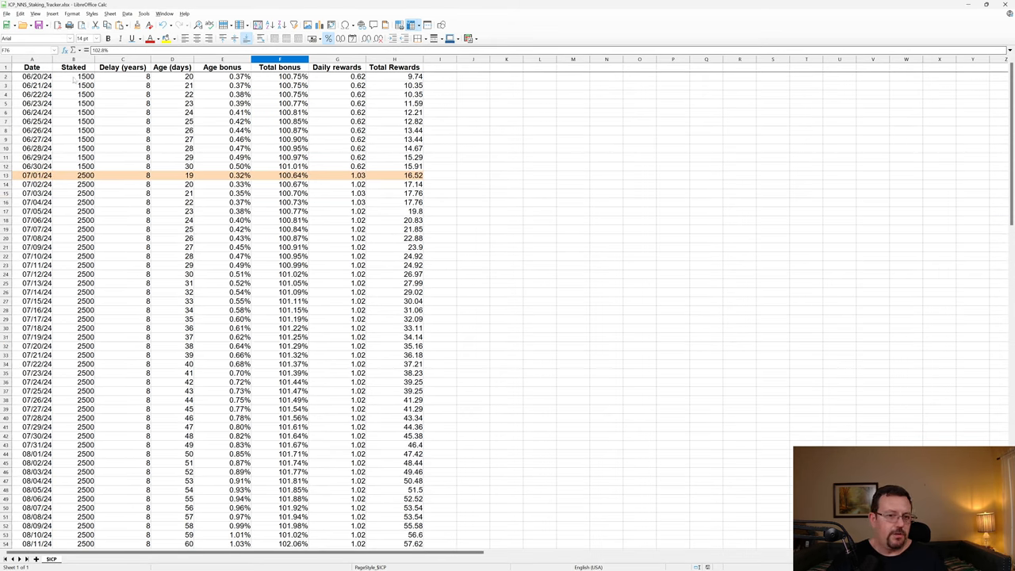
{"action": "left_click", "coordinate": [74, 76]}
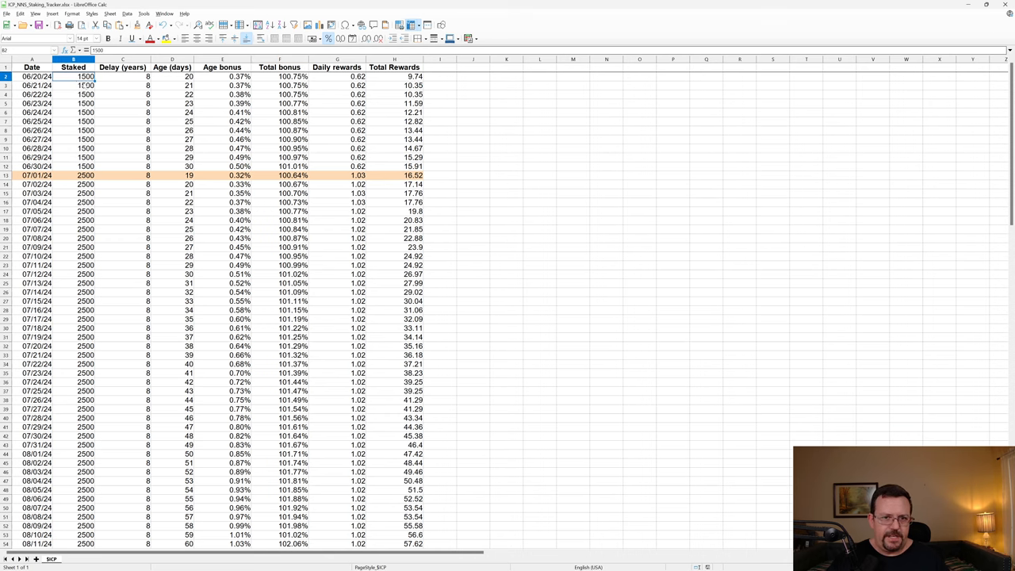
{"action": "left_click", "coordinate": [72, 85]}
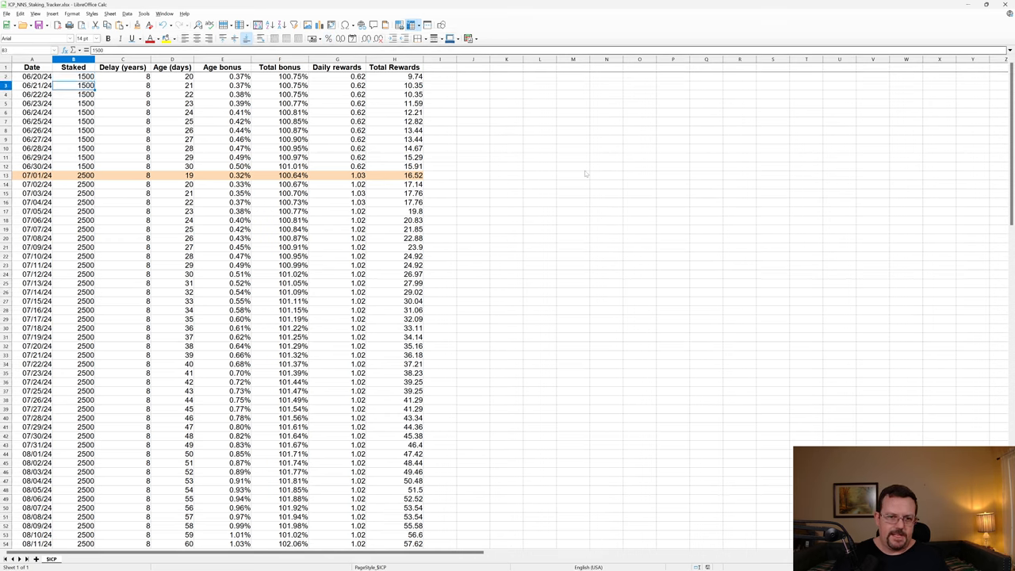
{"action": "left_click", "coordinate": [85, 175]}
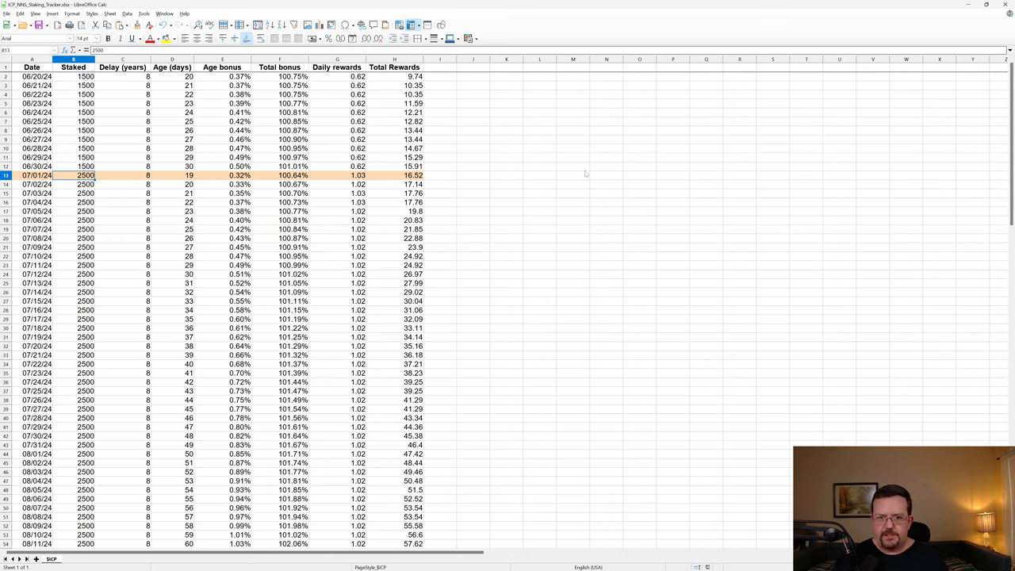
{"action": "mouse_move", "coordinate": [111, 176]}
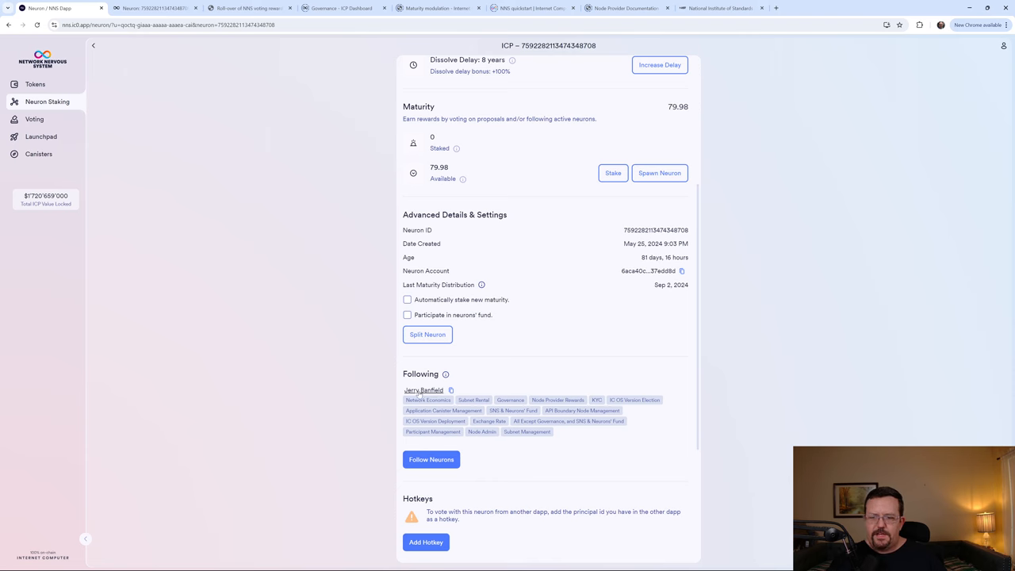
{"action": "mouse_move", "coordinate": [297, 329]}
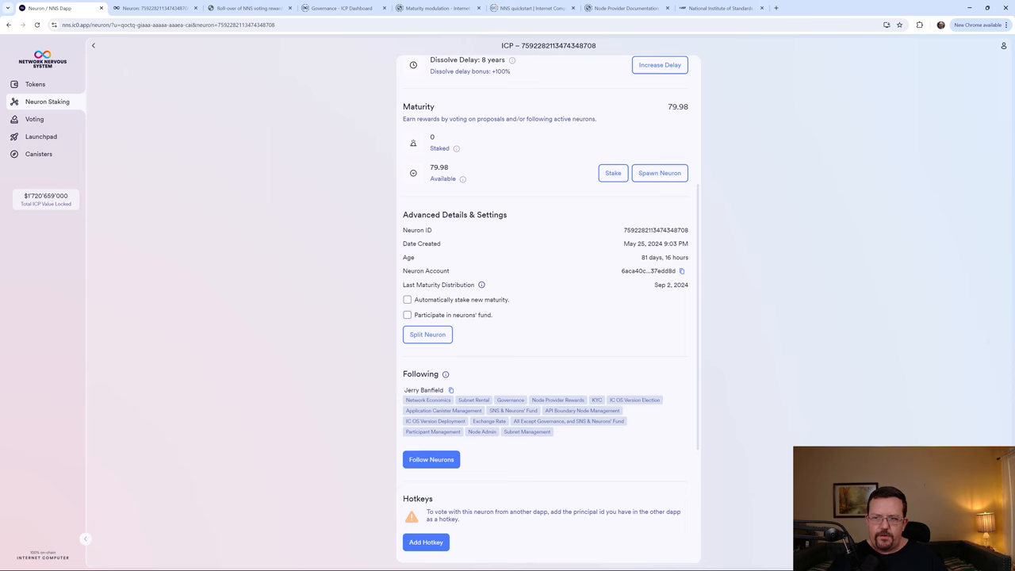
{"action": "scroll", "scroll_direction": "up", "scroll_amount": 3}
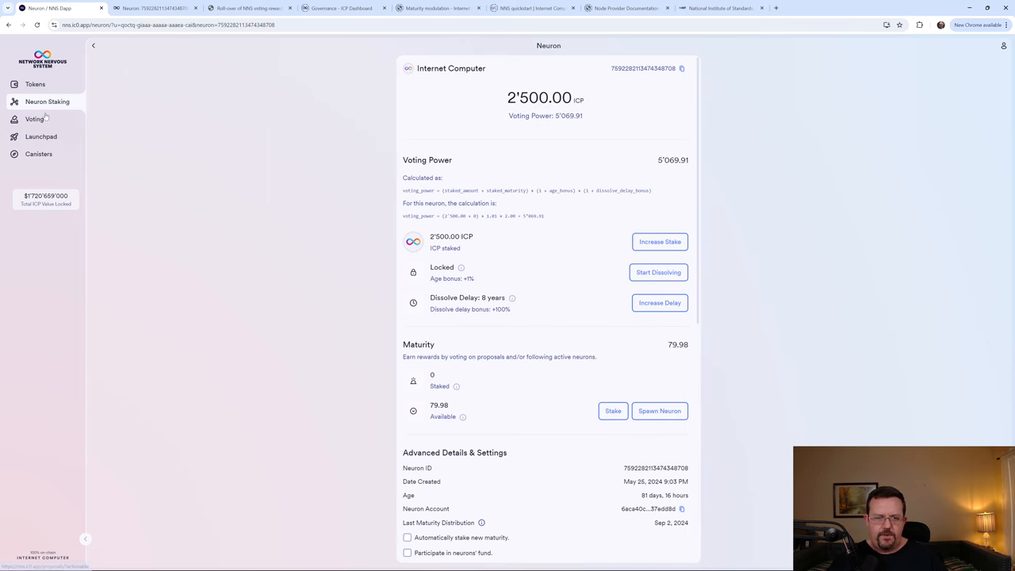
{"action": "scroll", "scroll_direction": "down", "scroll_amount": 3}
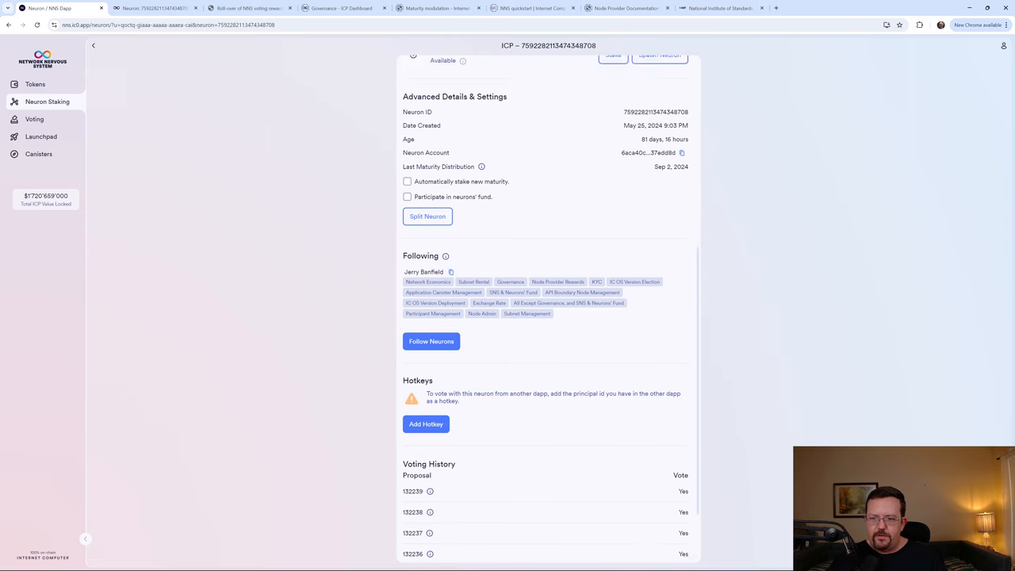
{"action": "scroll", "scroll_direction": "down", "scroll_amount": 3}
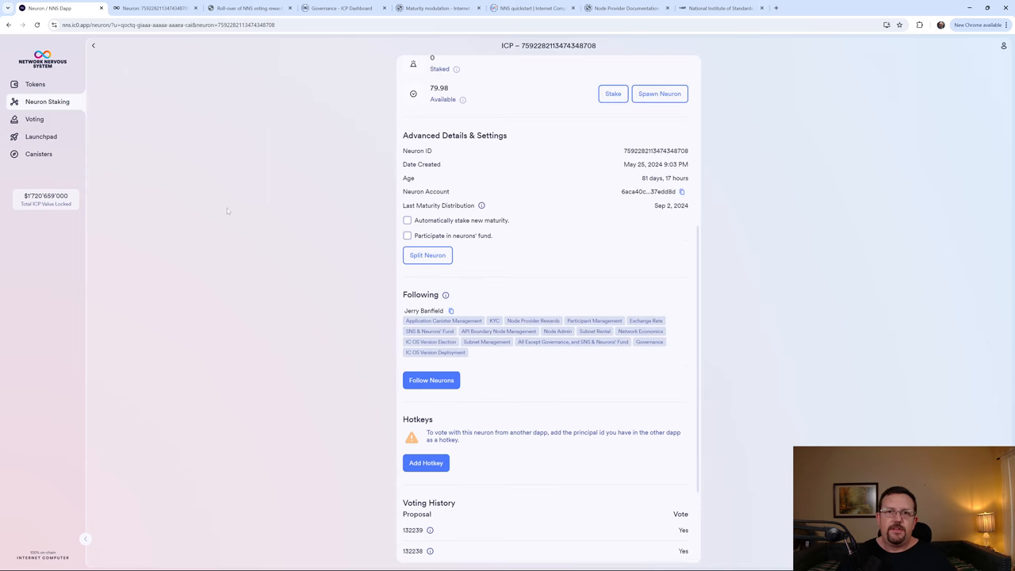
{"action": "mouse_move", "coordinate": [106, 129]}
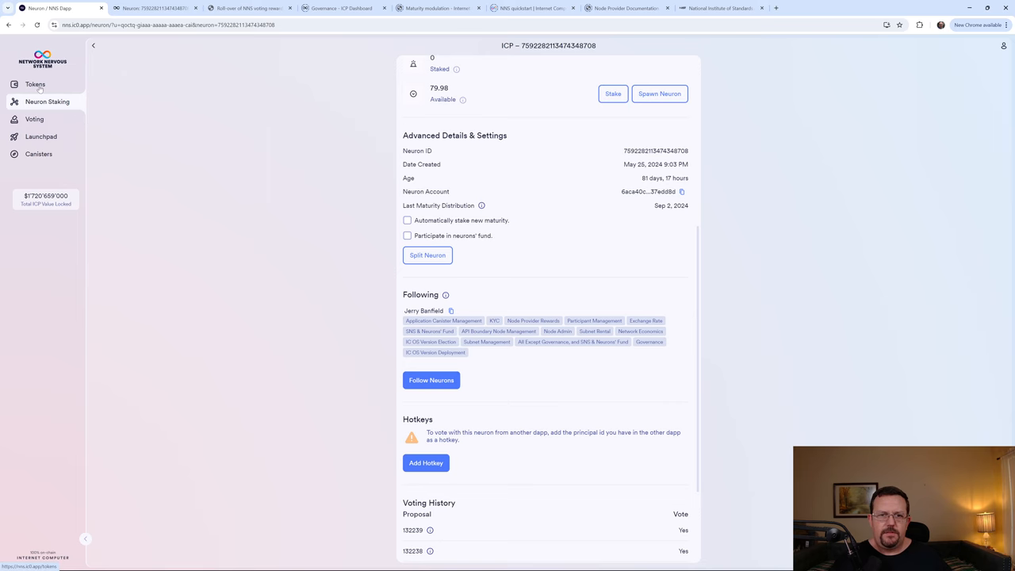
Recheck the 2'500 ICP neuron's Maturity section showing 79.98, then reach ICP Dashboard governance.
{"action": "left_click", "coordinate": [35, 84]}
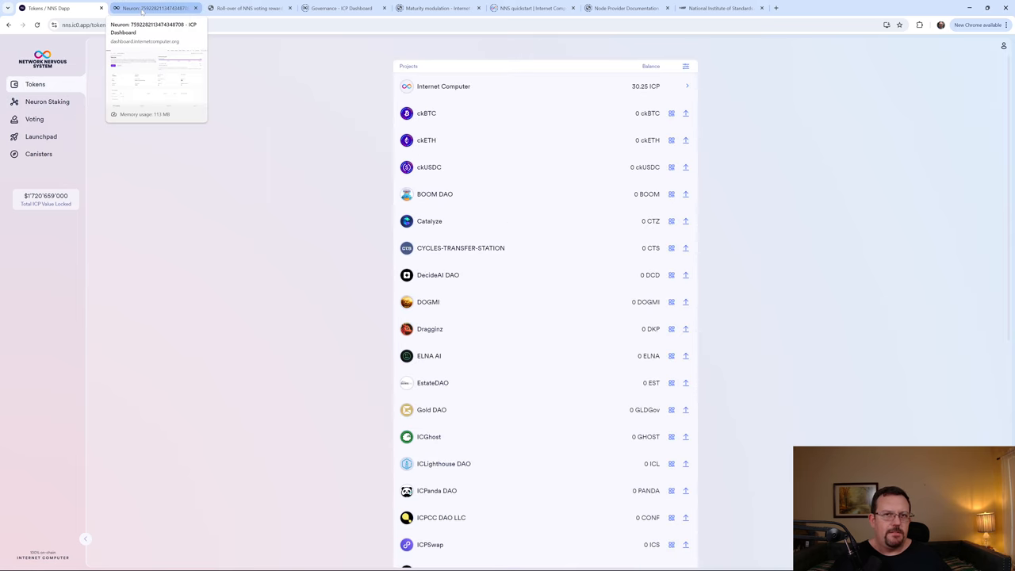
{"action": "mouse_move", "coordinate": [47, 102]}
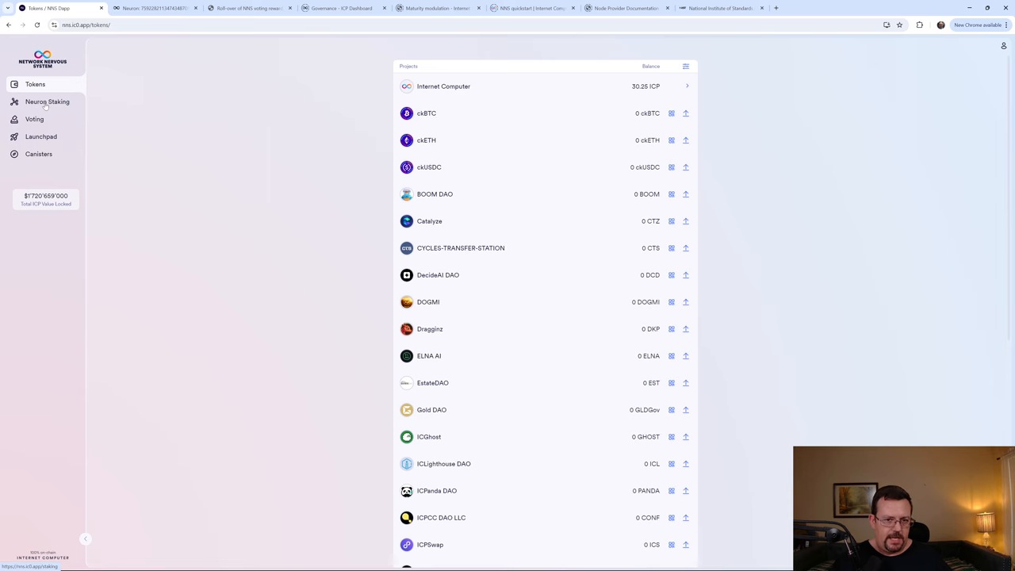
{"action": "left_click", "coordinate": [47, 101]}
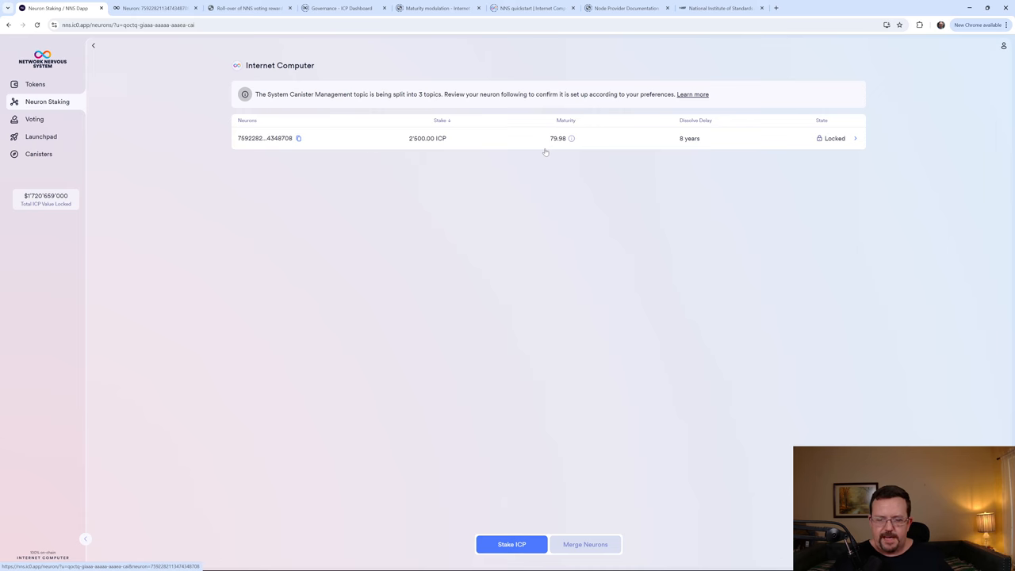
{"action": "mouse_move", "coordinate": [334, 140]}
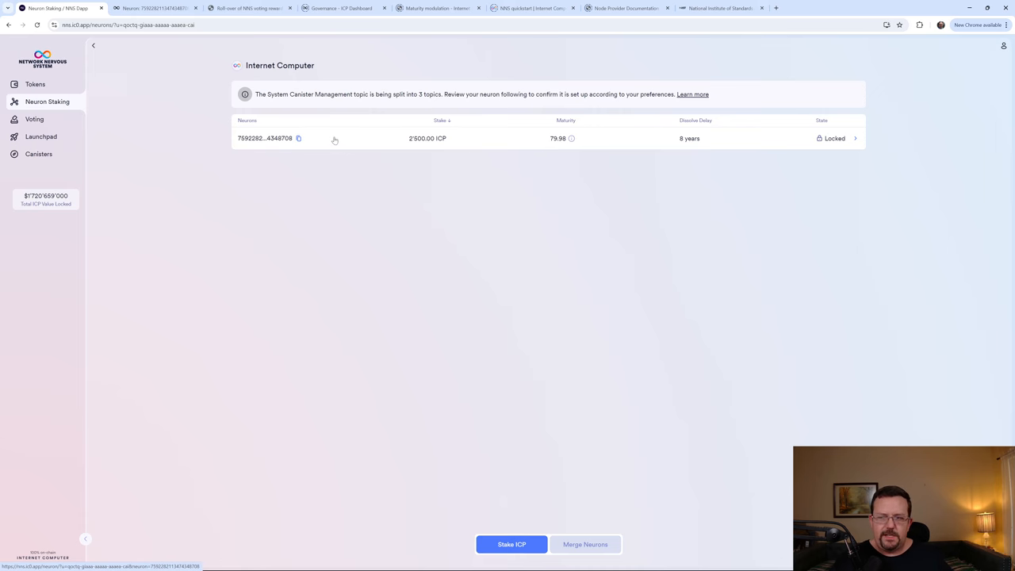
{"action": "left_click", "coordinate": [269, 138]}
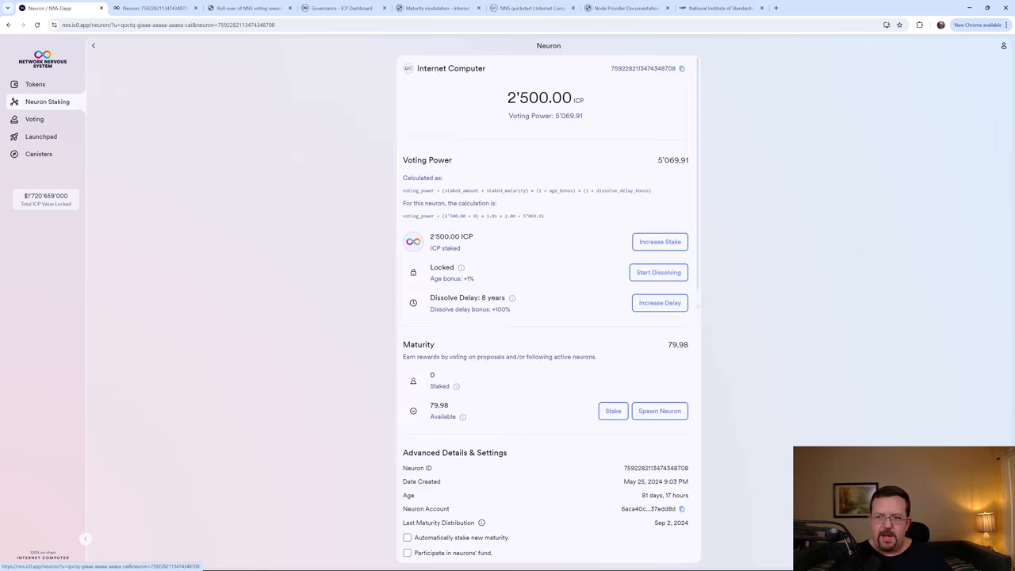
{"action": "scroll", "scroll_direction": "down", "scroll_amount": 3}
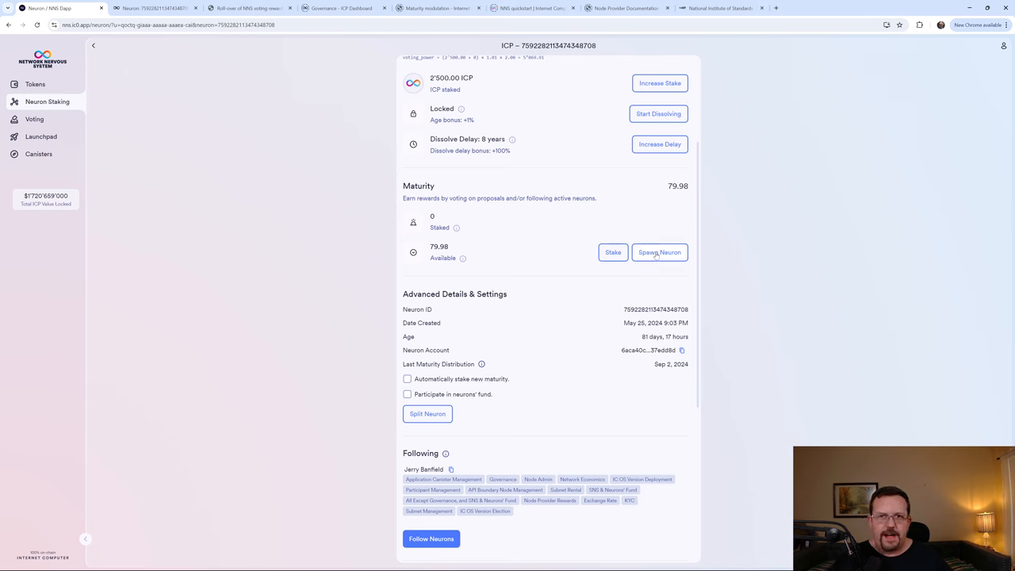
{"action": "mouse_move", "coordinate": [656, 254]}
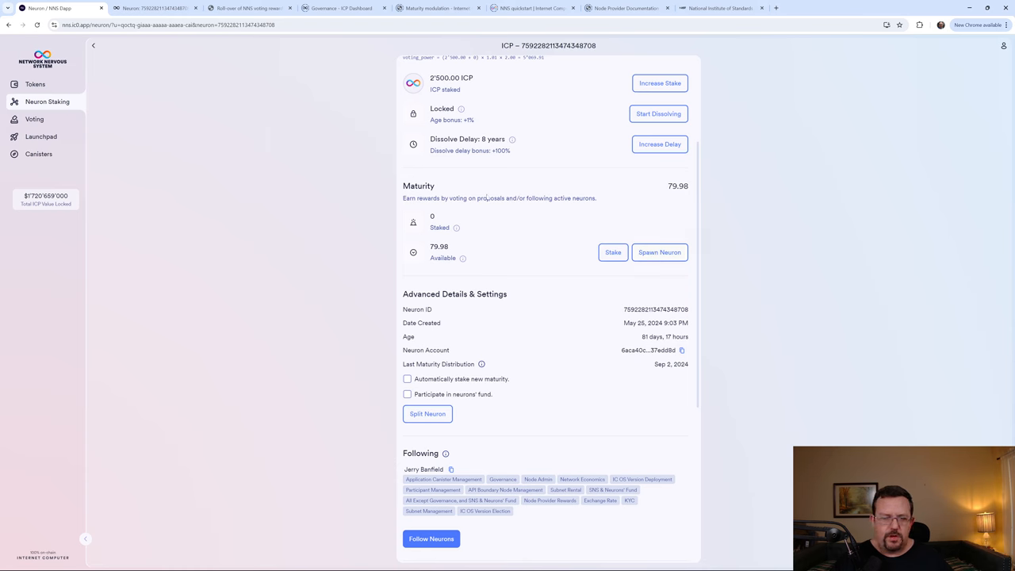
{"action": "mouse_move", "coordinate": [660, 252]}
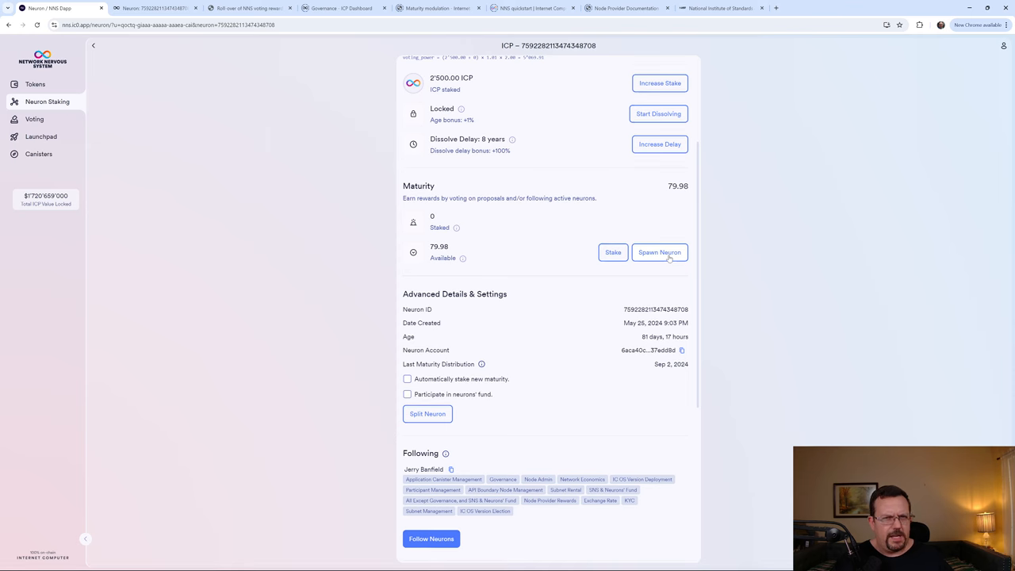
{"action": "mouse_move", "coordinate": [458, 273]}
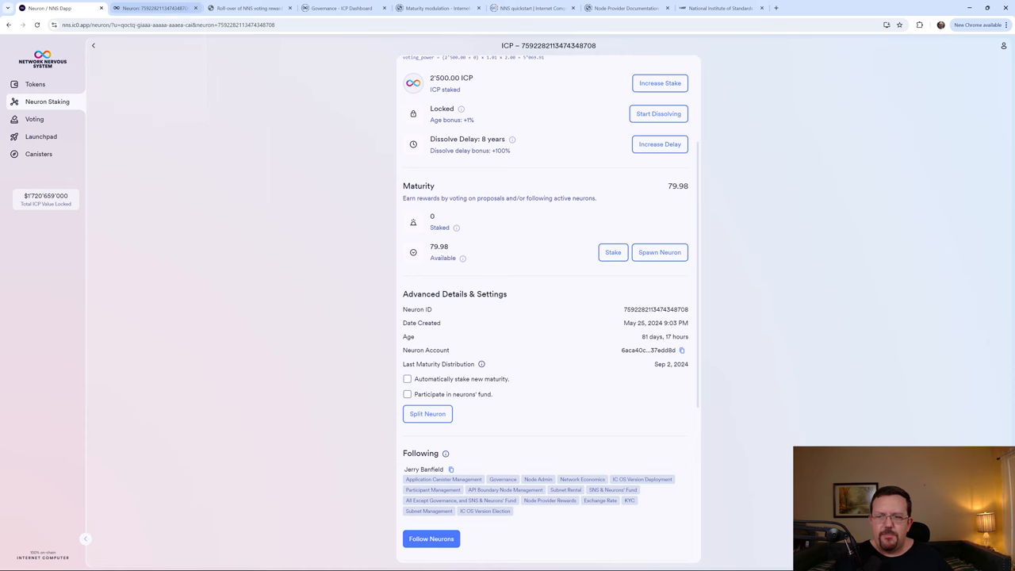
{"action": "left_click", "coordinate": [155, 8]}
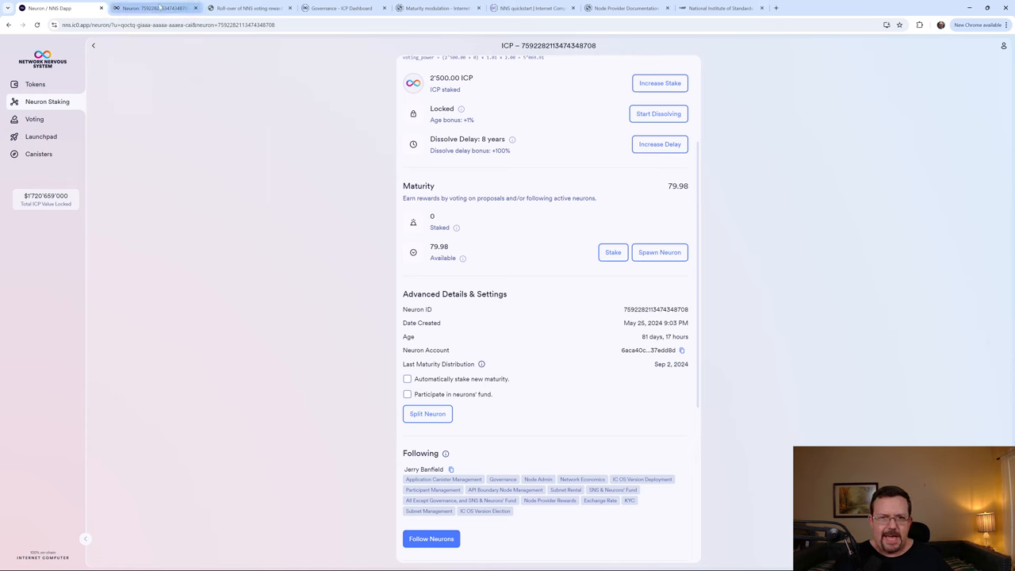
{"action": "mouse_move", "coordinate": [150, 8]}
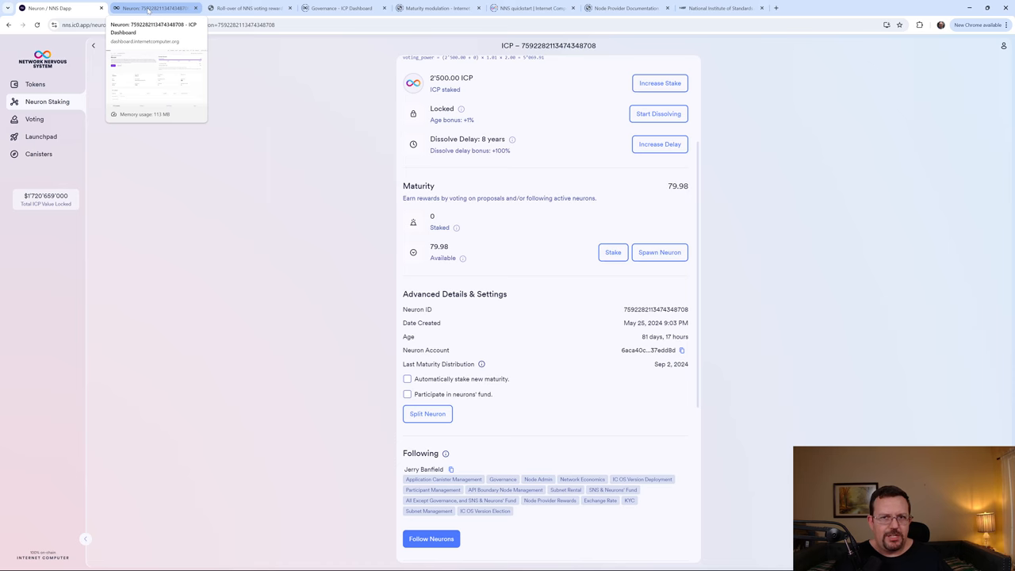
{"action": "left_click", "coordinate": [246, 7]}
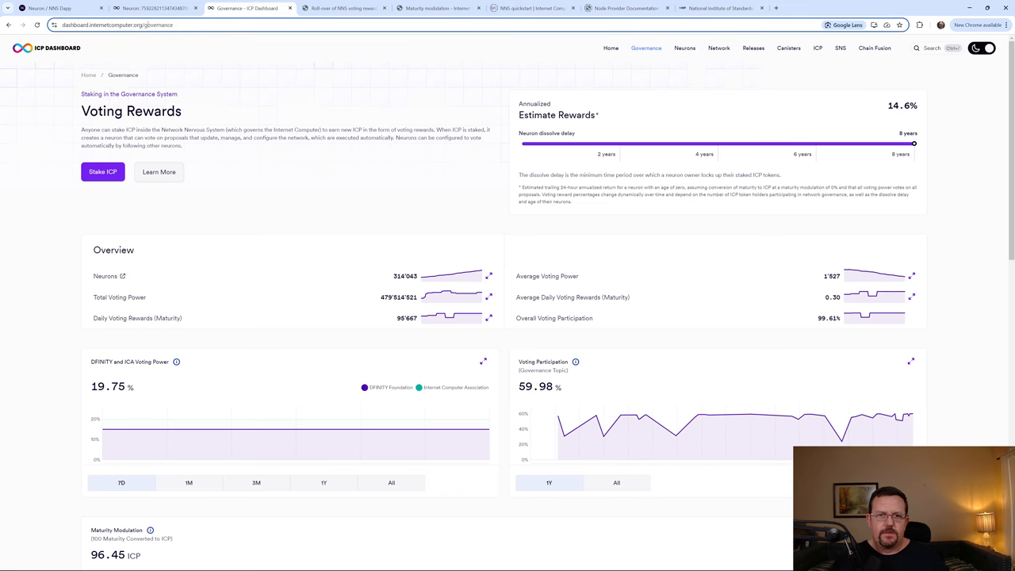
Select the 96.45 Maturity Modulation figure and the governance page's URL.
{"action": "scroll", "scroll_direction": "down", "scroll_amount": 3}
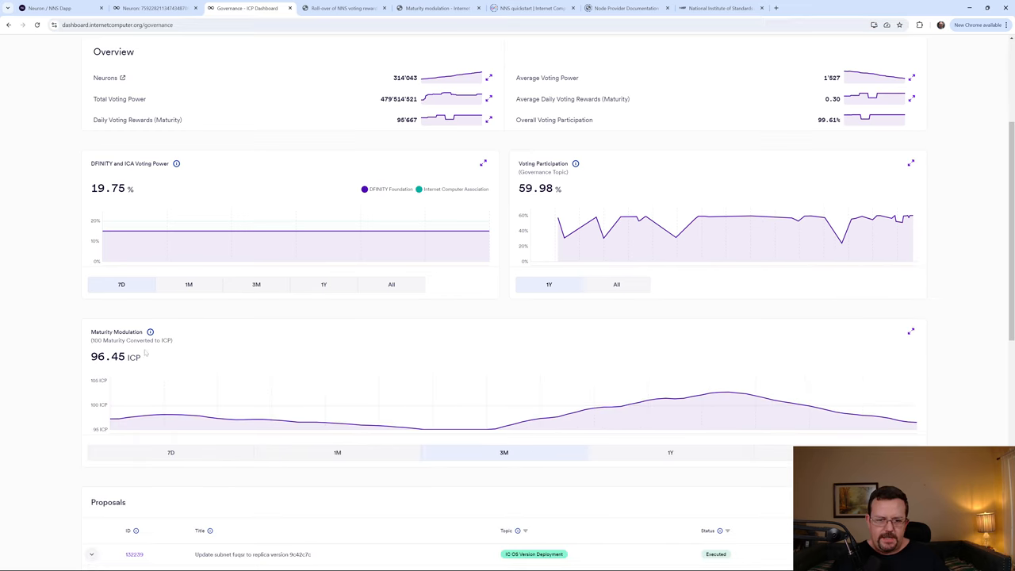
{"action": "double_click", "coordinate": [131, 340]}
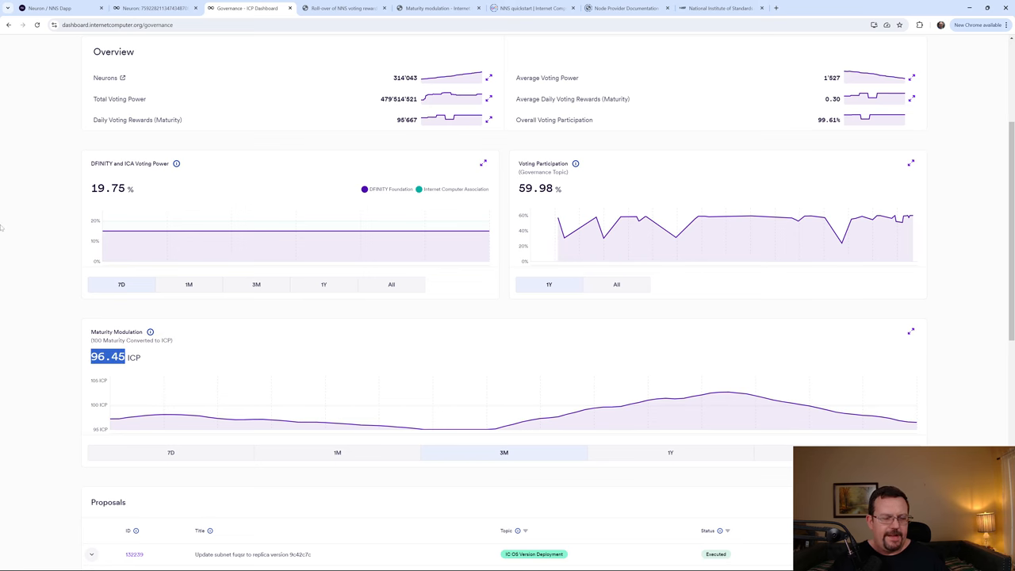
{"action": "mouse_move", "coordinate": [150, 332]}
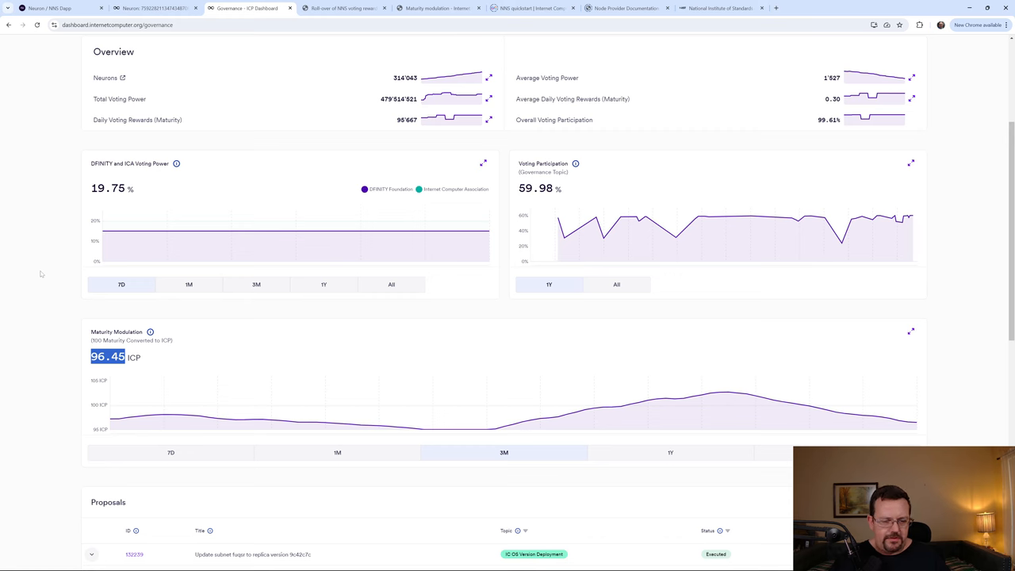
{"action": "mouse_move", "coordinate": [95, 384]}
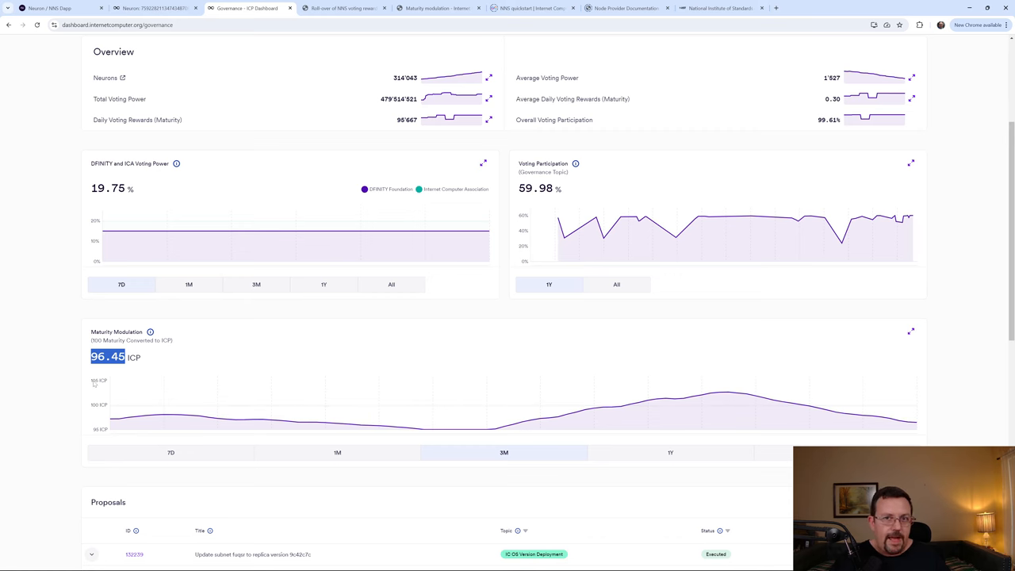
{"action": "mouse_move", "coordinate": [57, 322]}
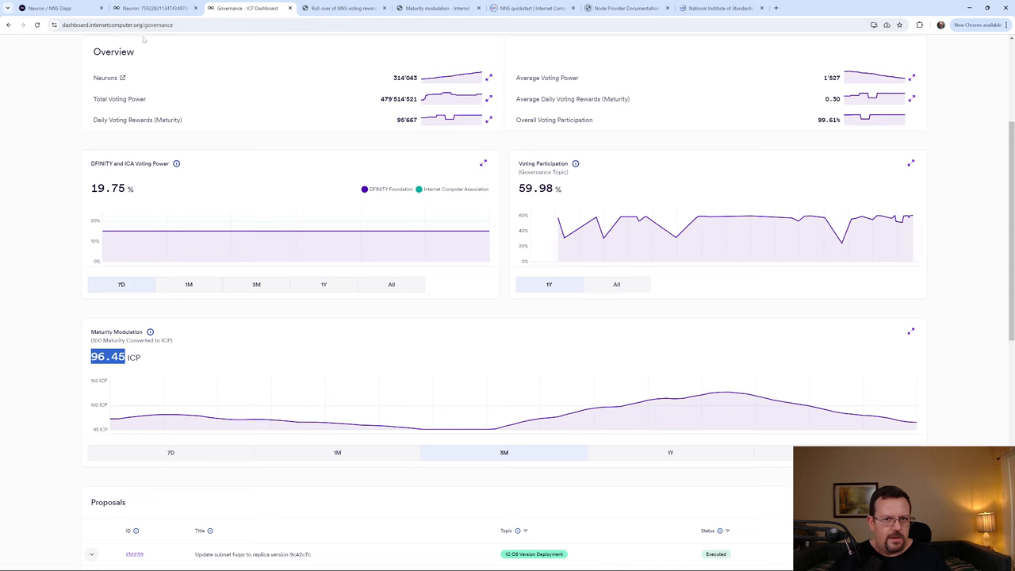
{"action": "left_click", "coordinate": [118, 25]}
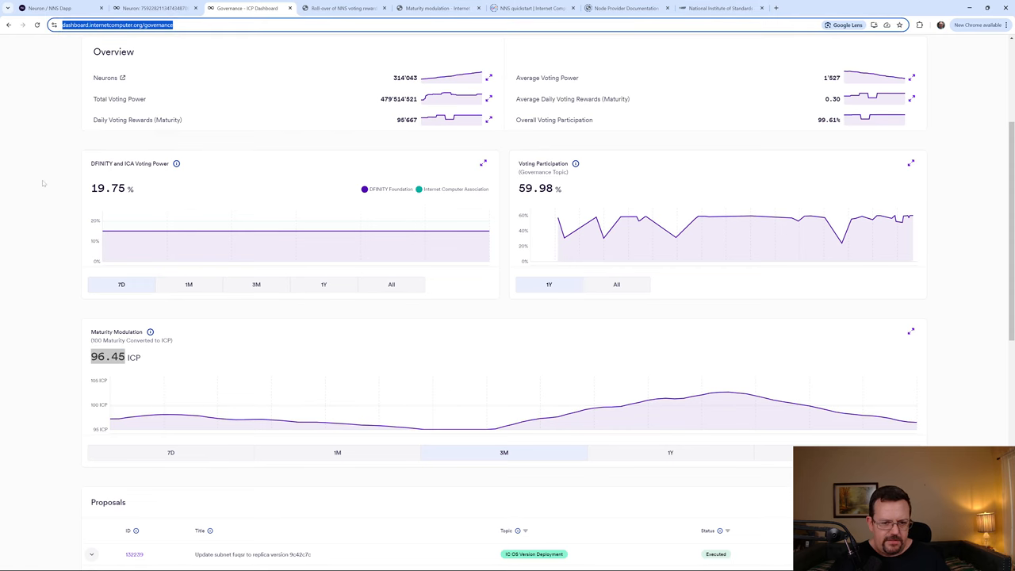